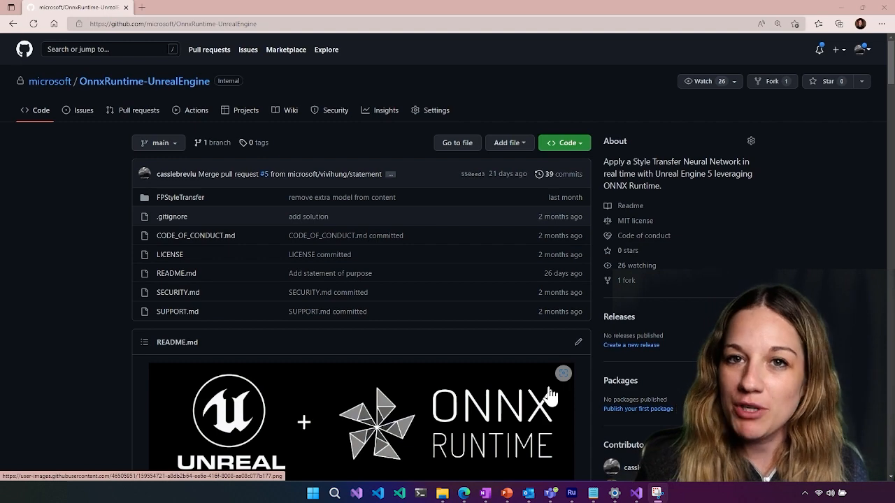
# Scroll through the fast_neural_style README and open its PyTorch example link in a new tab
pyautogui.scroll(-3)
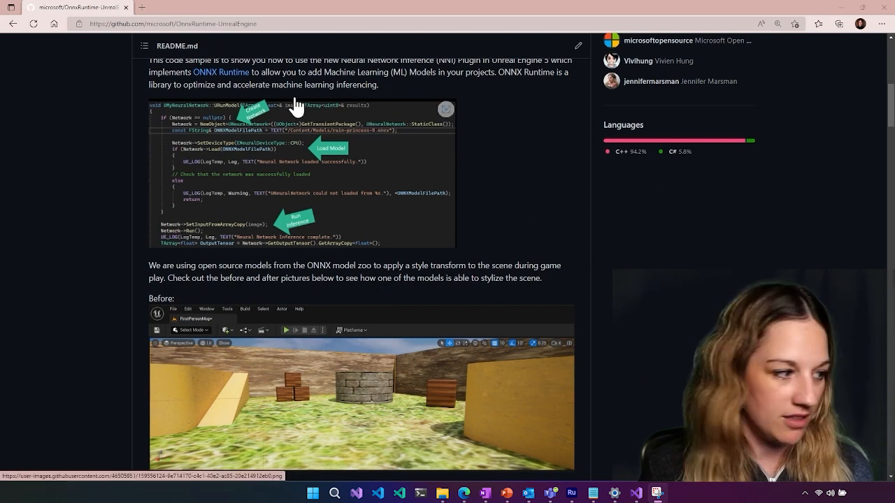
pyautogui.moveTo(795, 221)
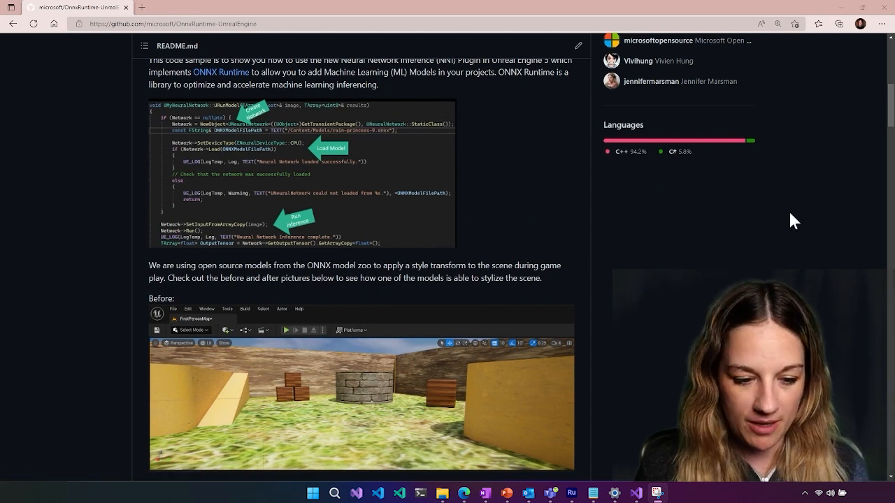
pyautogui.scroll(-3)
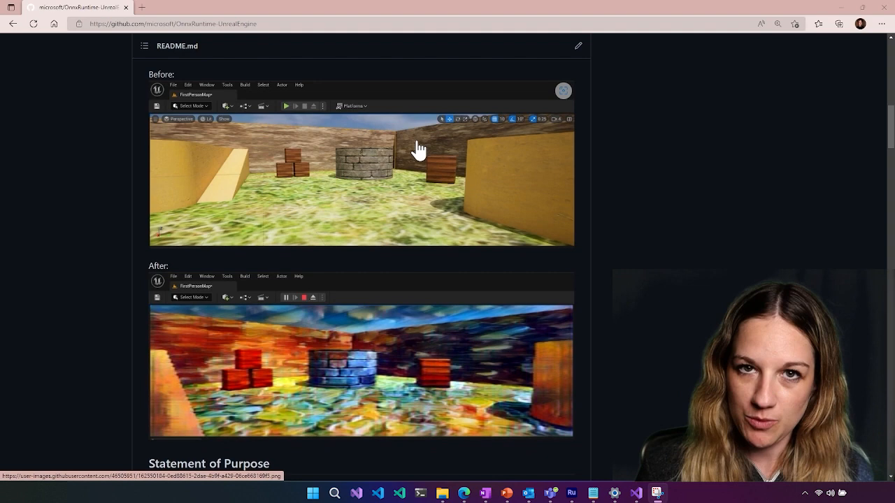
pyautogui.moveTo(194, 125)
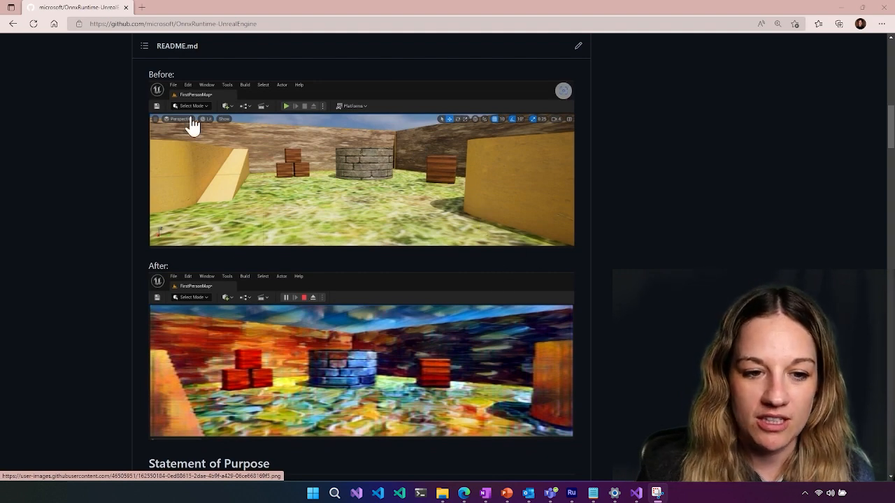
pyautogui.moveTo(487, 190)
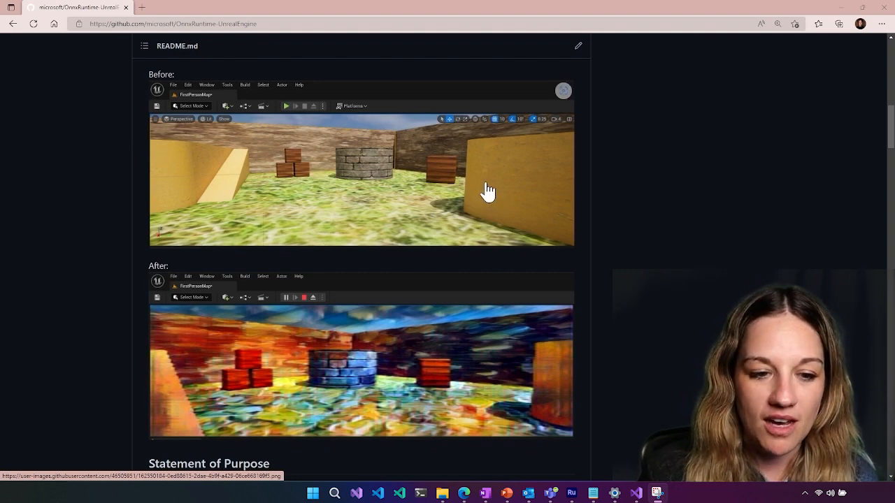
pyautogui.moveTo(395, 190)
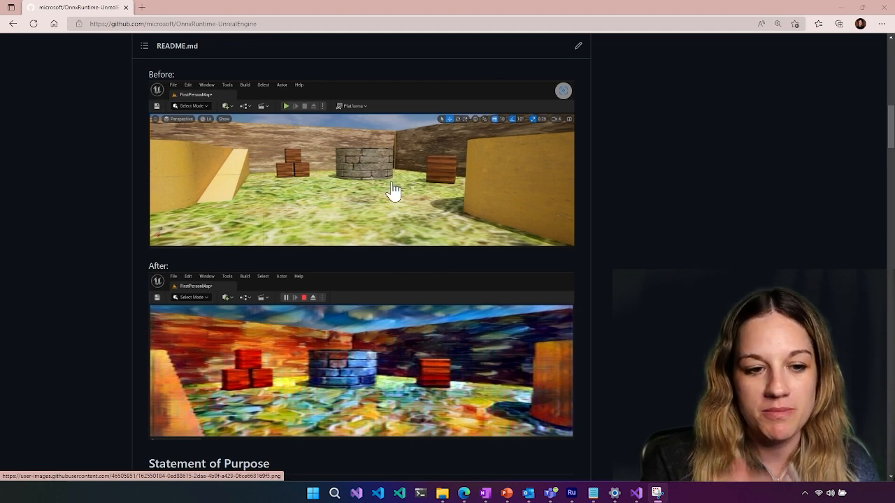
pyautogui.moveTo(388, 185)
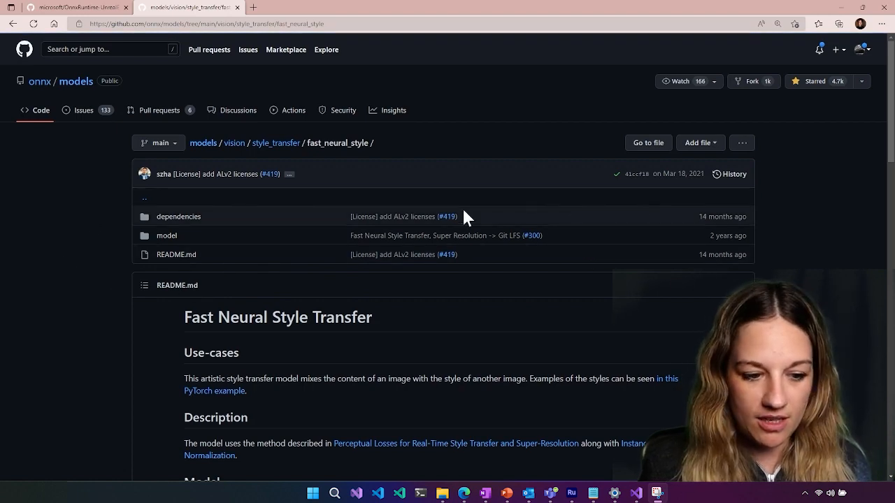
pyautogui.scroll(-3)
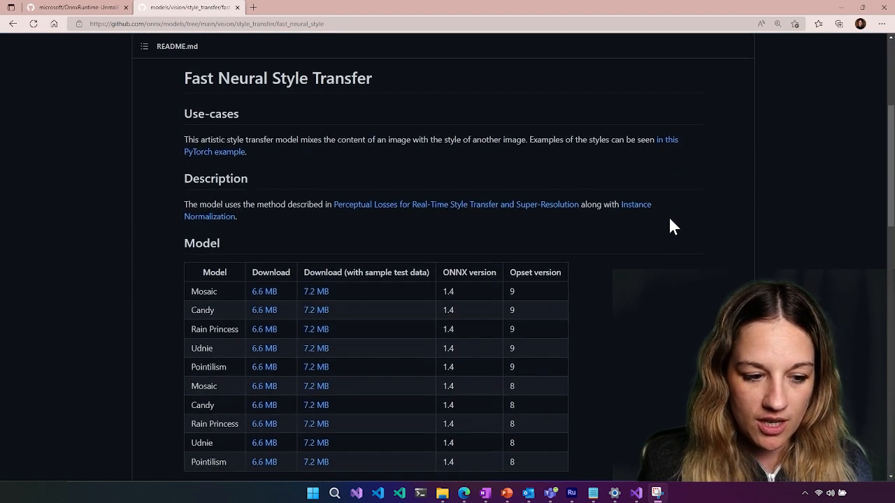
pyautogui.scroll(-3)
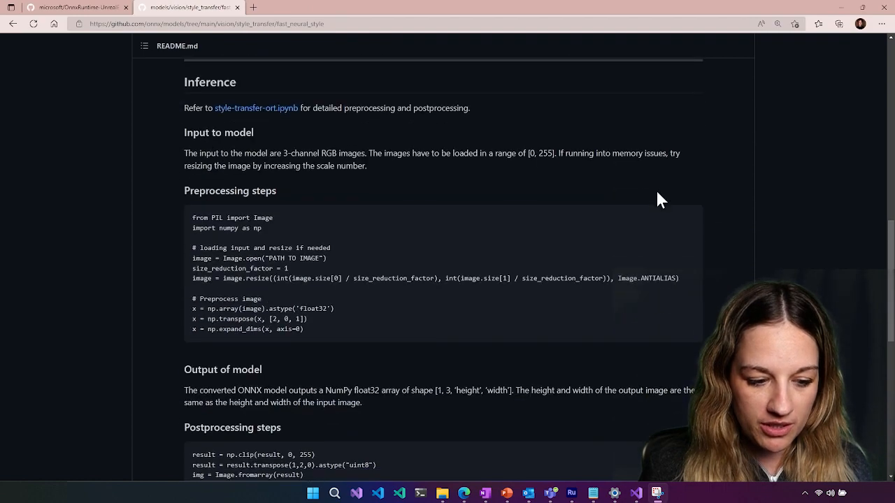
pyautogui.scroll(-3)
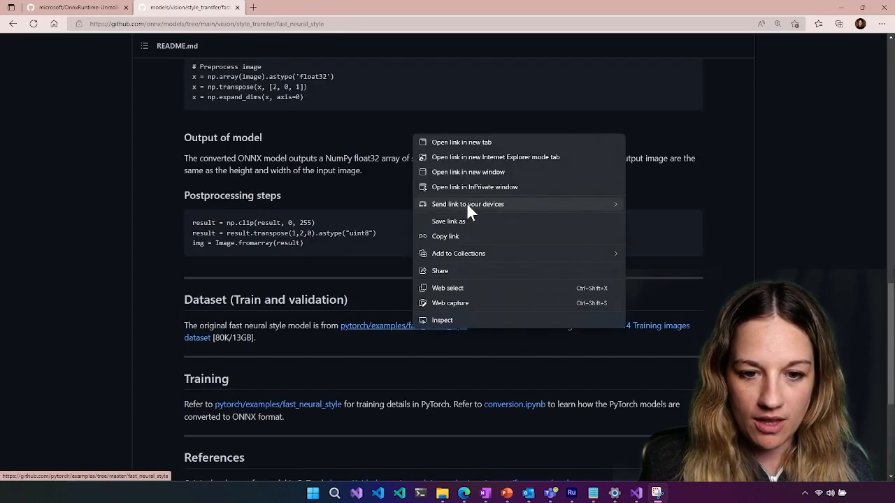
pyautogui.click(462, 143)
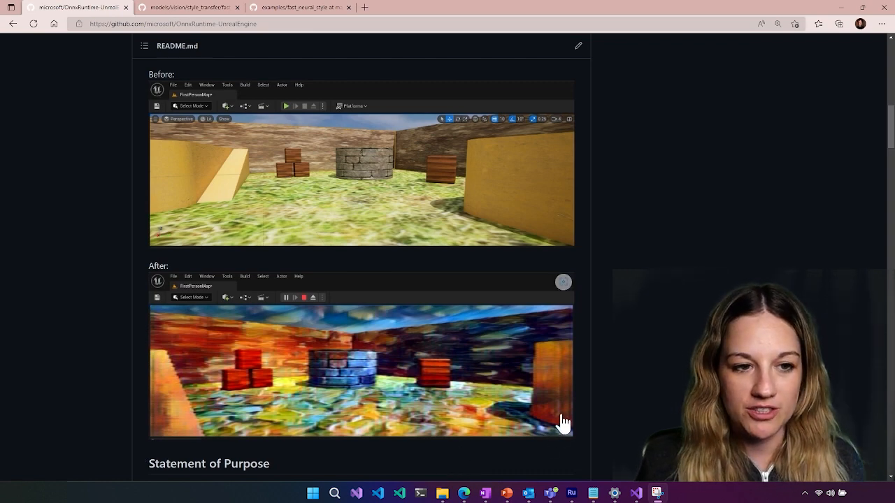
pyautogui.moveTo(512, 377)
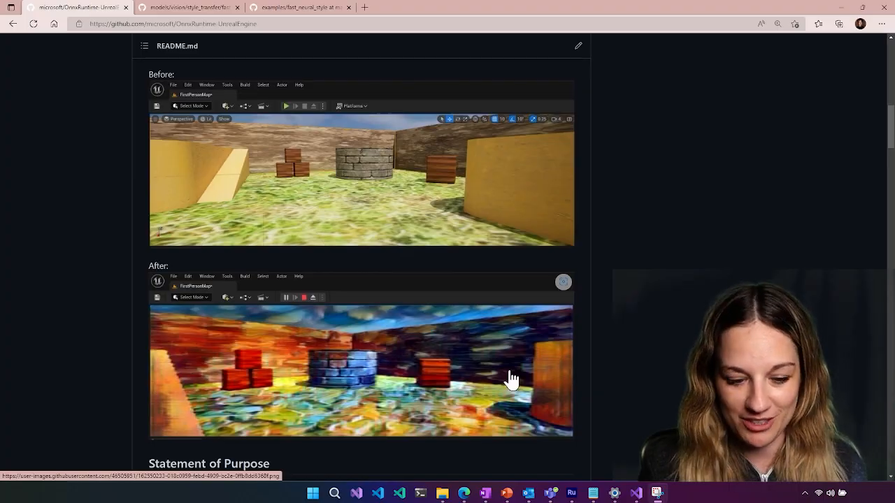
# Switch back to the OnnxRuntime-UnrealEngine tab with the Before/After stylized scene images
pyautogui.click(412, 7)
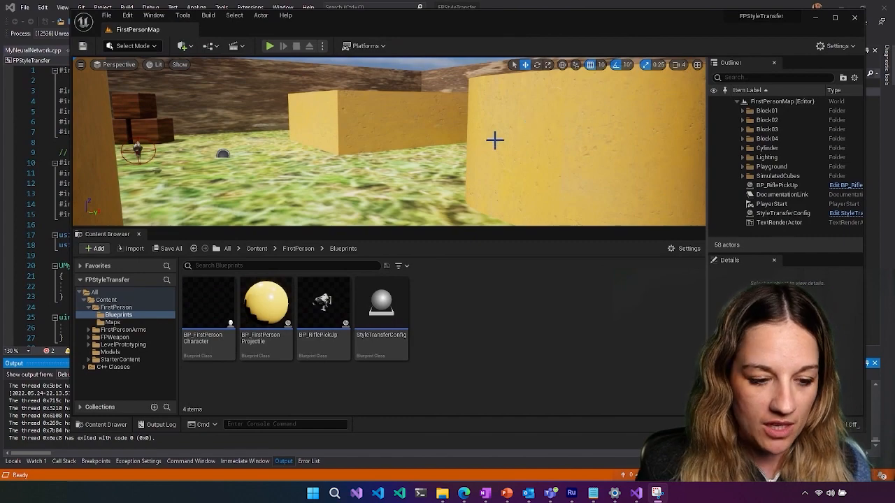
pyautogui.moveTo(270, 46)
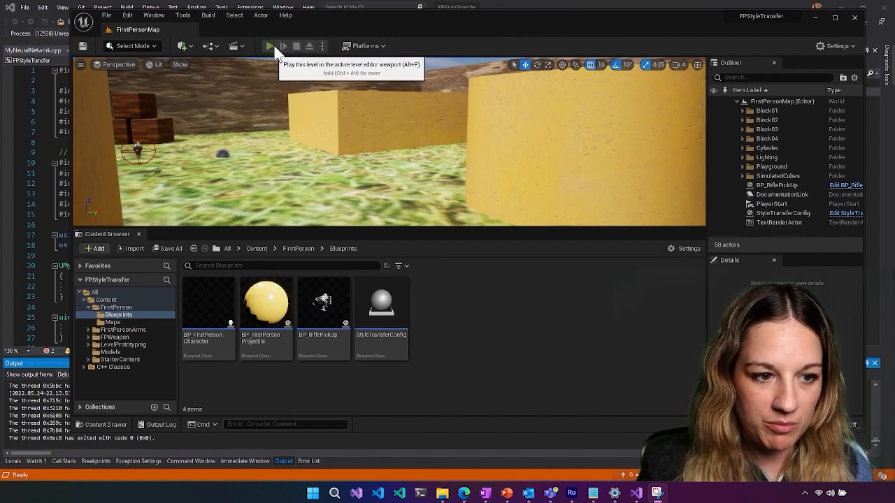
# Play the FirstPersonMap level in the active editor viewport
pyautogui.click(270, 45)
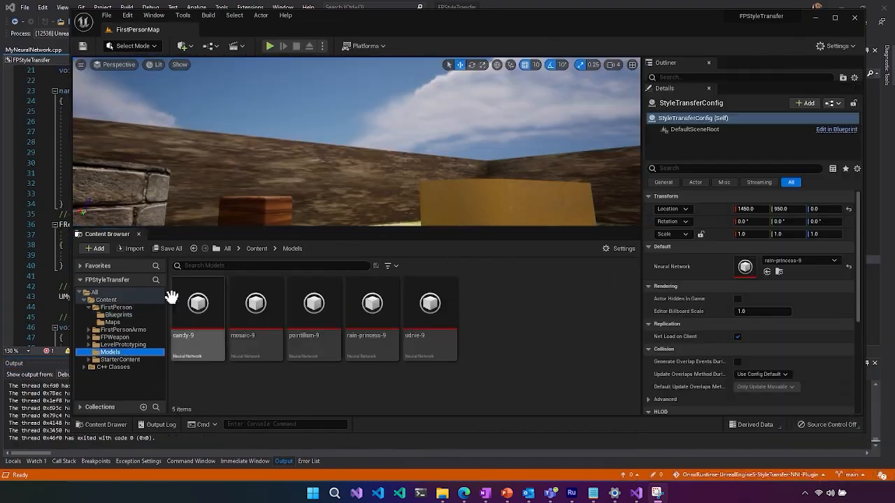
pyautogui.moveTo(560, 314)
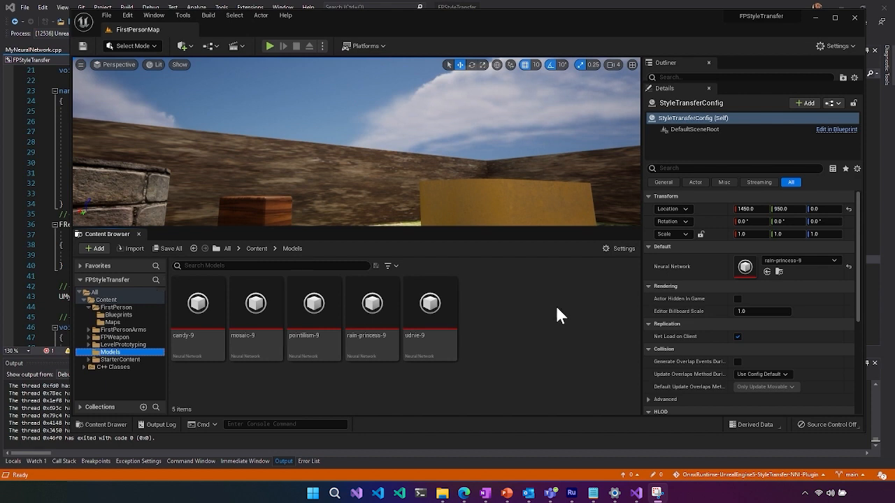
pyautogui.moveTo(594, 325)
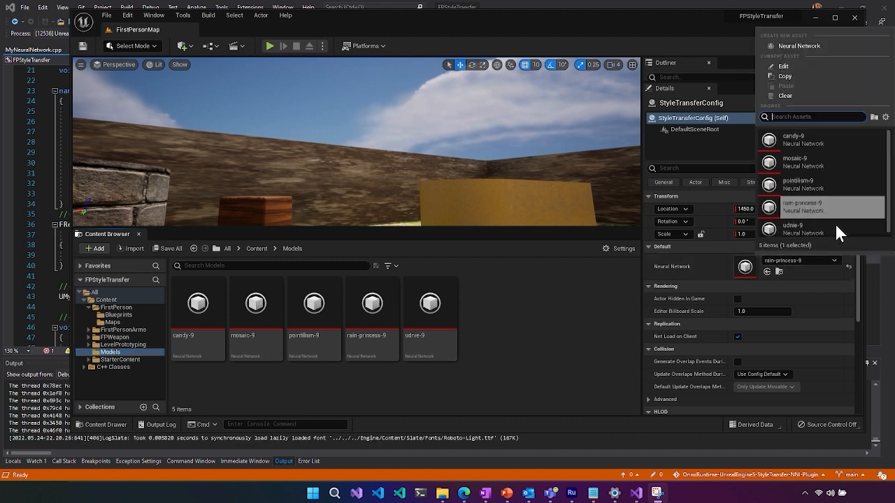
pyautogui.moveTo(819, 230)
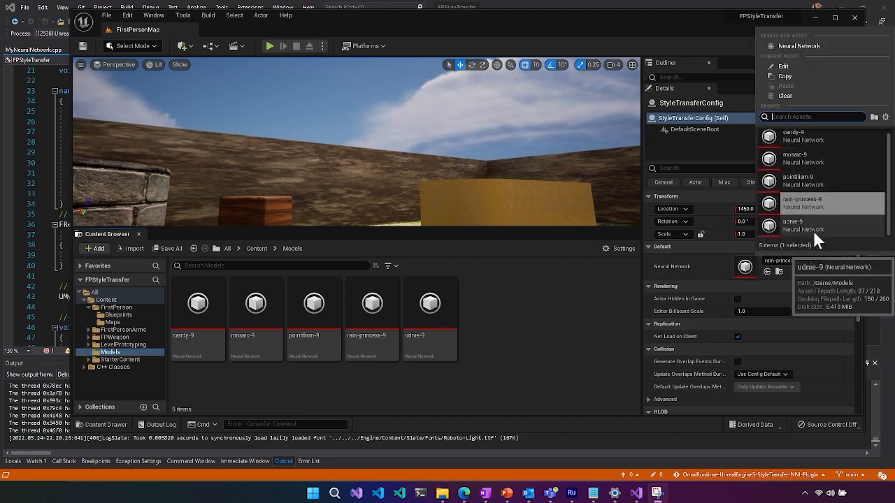
pyautogui.moveTo(842, 186)
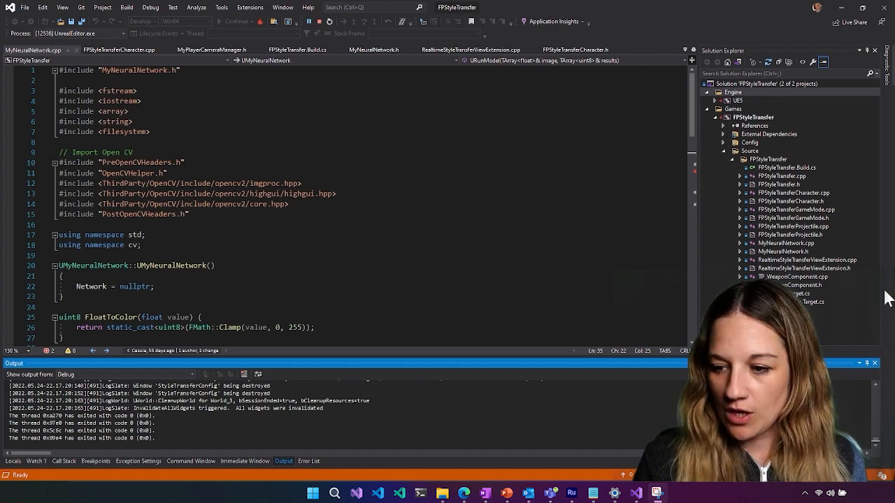
# Open RealtimeStyleTransferViewExtension.cpp from FPStyleTransfer > Source in Solution Explorer
pyautogui.click(783, 244)
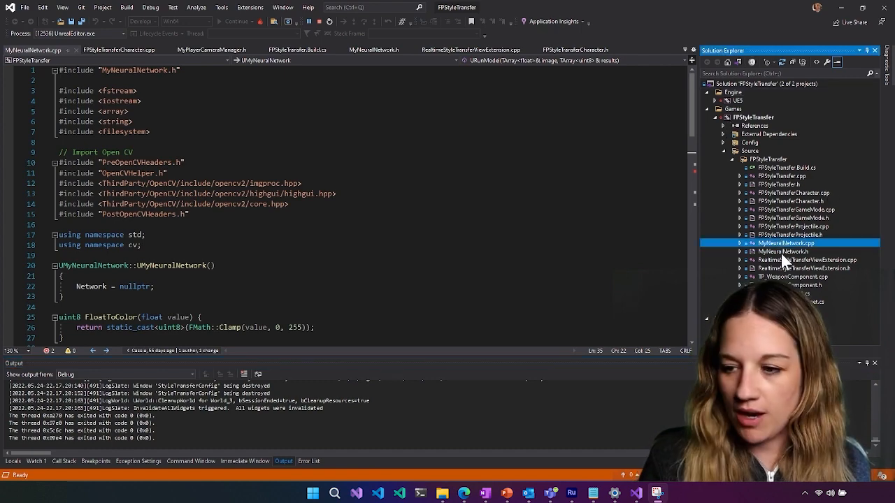
pyautogui.click(336, 193)
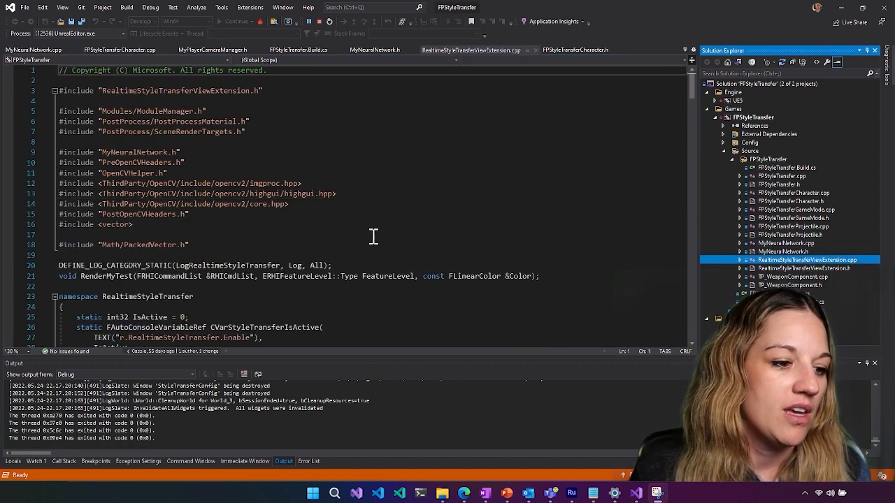
pyautogui.moveTo(364, 252)
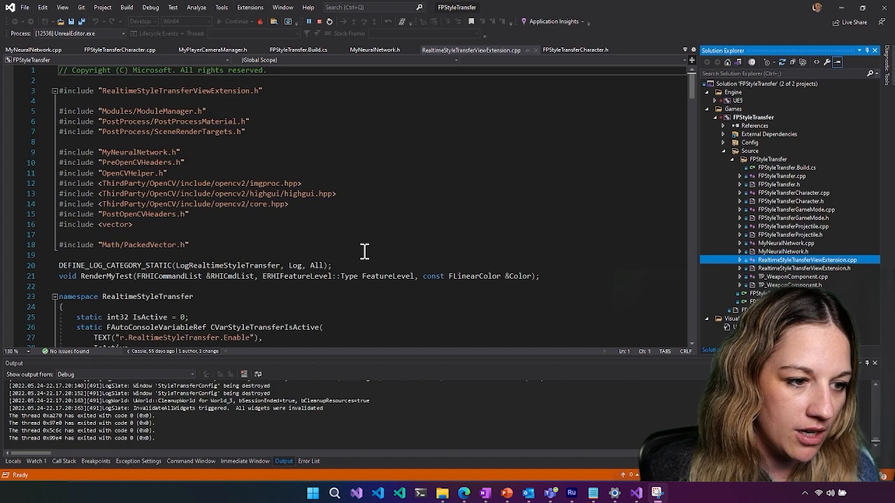
pyautogui.moveTo(59, 183); pyautogui.dragTo(288, 204)
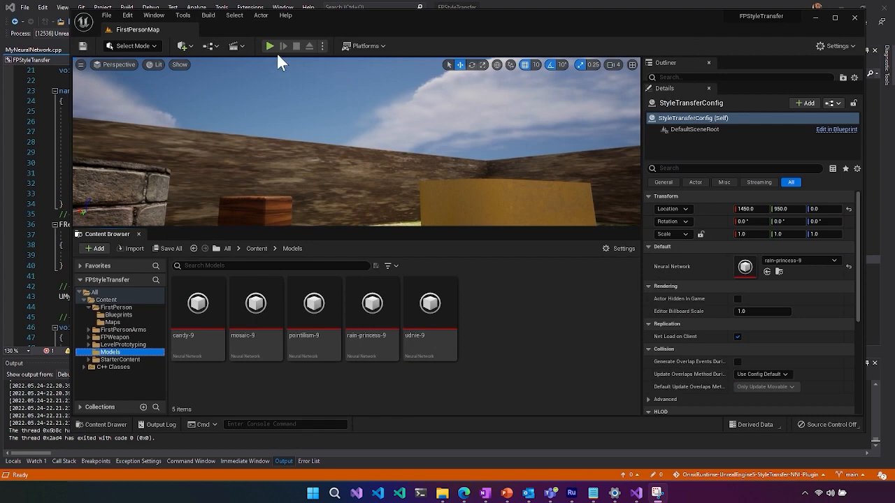
# Start Play In Editor so SetStyle runs with rain-princess-9 under the attached debugger
pyautogui.click(270, 45)
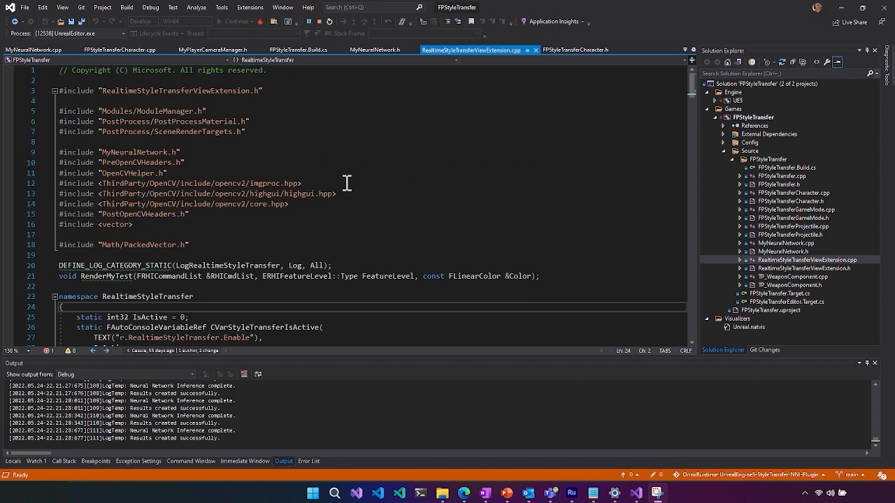
pyautogui.scroll(-3)
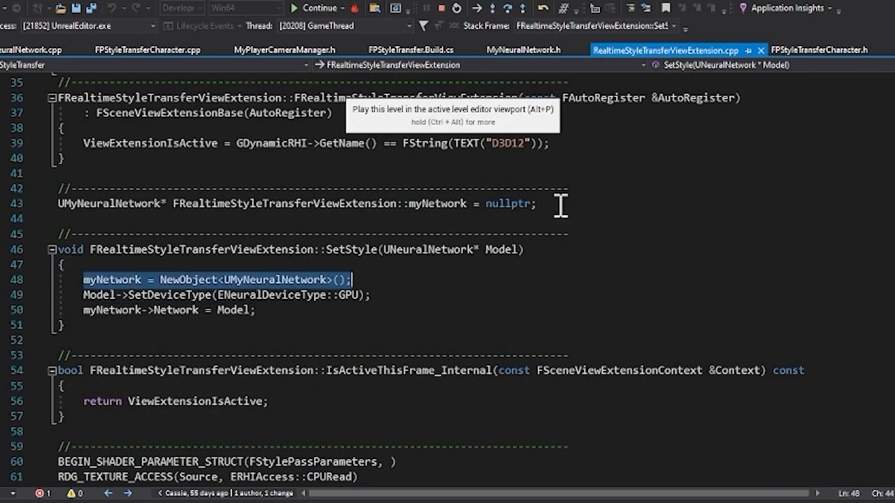
pyautogui.moveTo(506, 235)
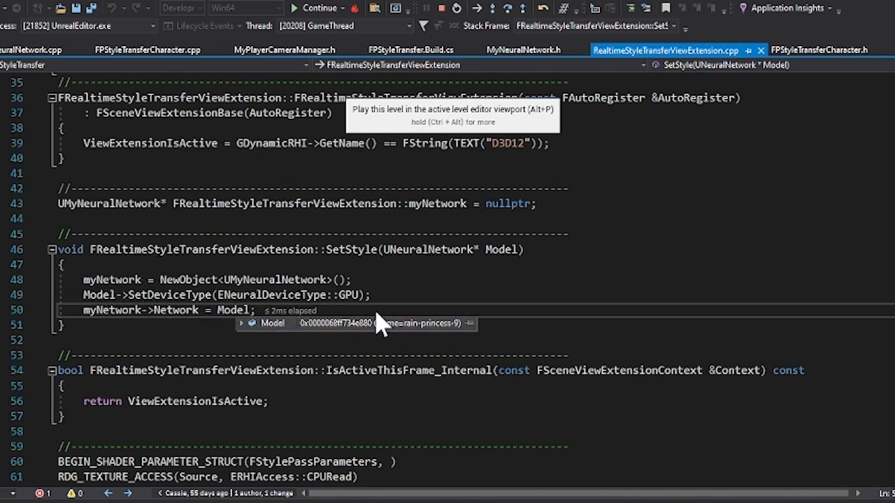
# Continue from SetStyle so execution pauses in the render pass at the texture fetch
pyautogui.click(316, 8)
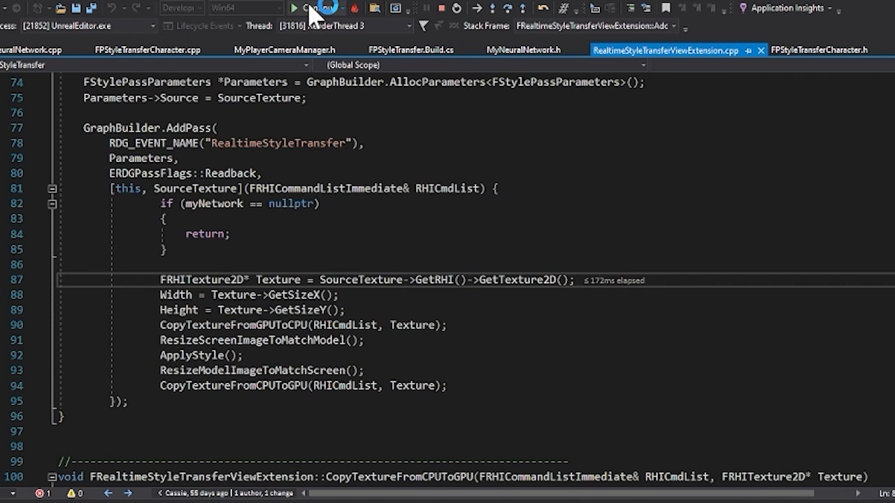
# Step over the texture width and height reads to the CopyTextureFromGPUToCPU call on line 90
pyautogui.click(317, 9)
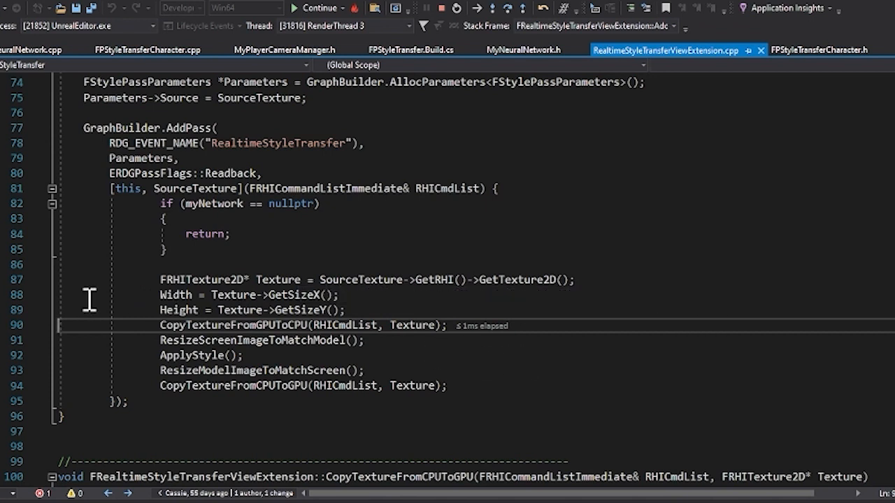
pyautogui.moveTo(183, 303)
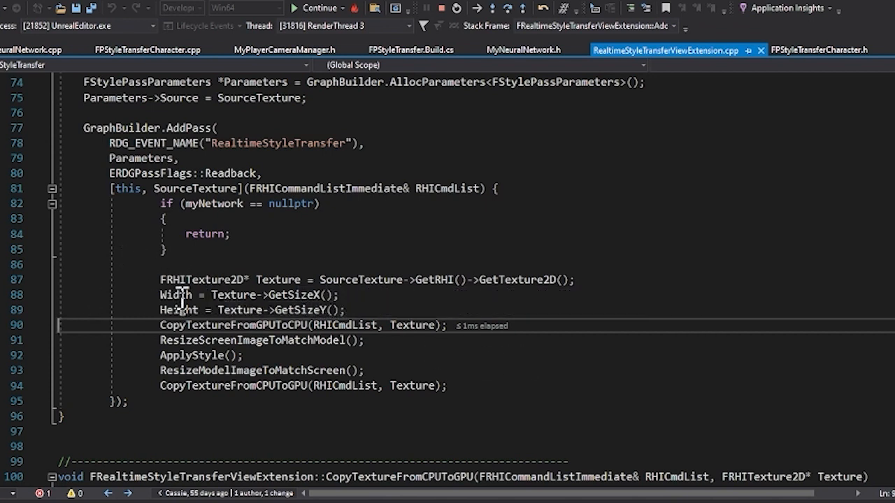
pyautogui.moveTo(643, 400)
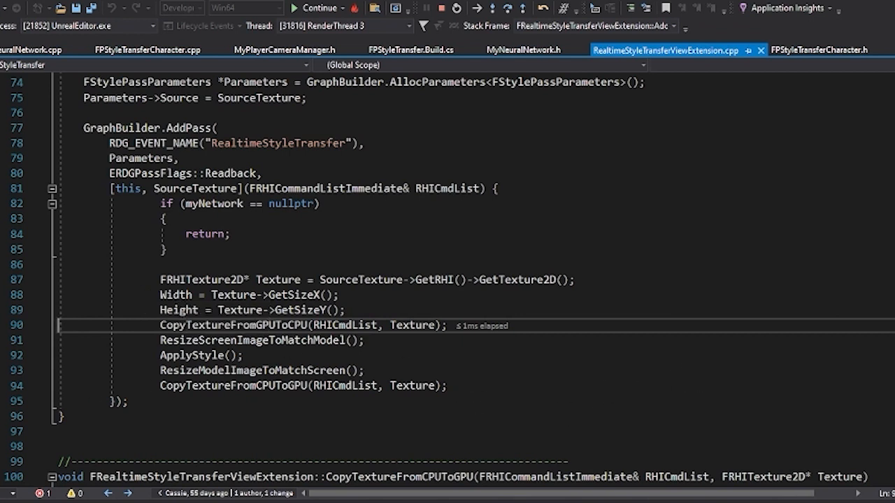
pyautogui.moveTo(237, 385)
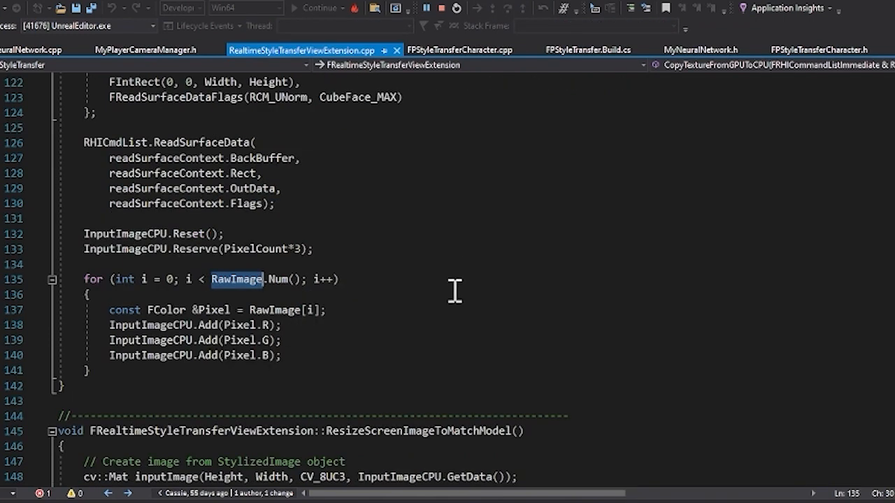
pyautogui.moveTo(258, 174)
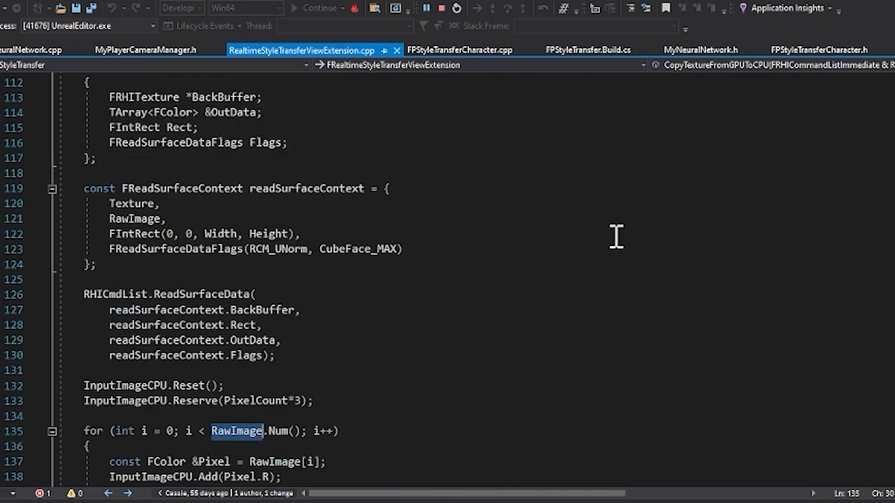
pyautogui.moveTo(481, 232)
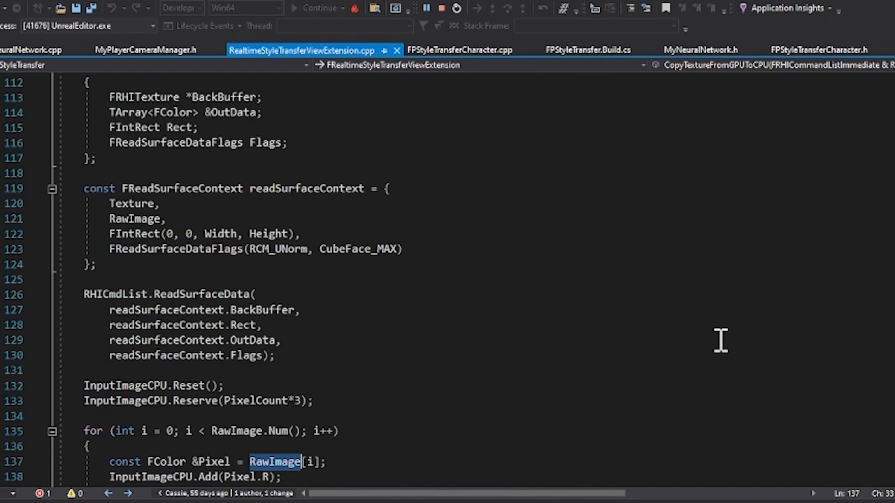
# Scroll through CopyTextureFromGPUToCPU's ReadSurfaceData call and the RawImage copy loop into InputImageCPU
pyautogui.scroll(-3)
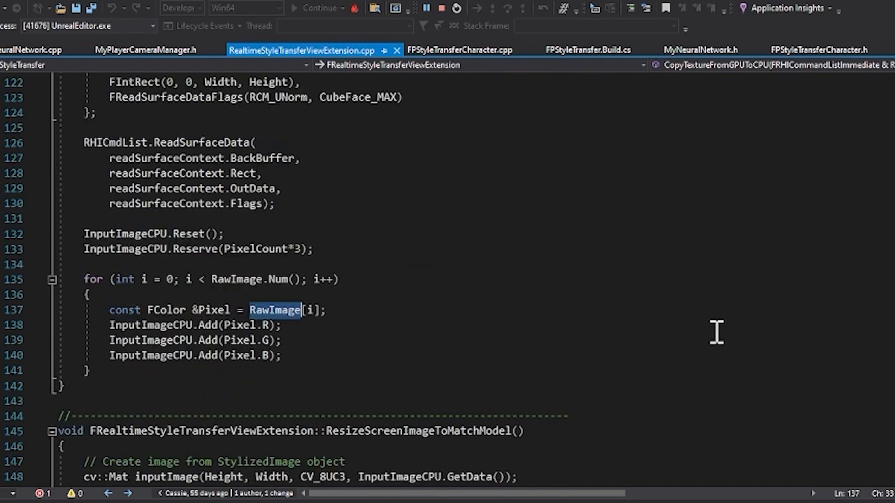
pyautogui.scroll(-3)
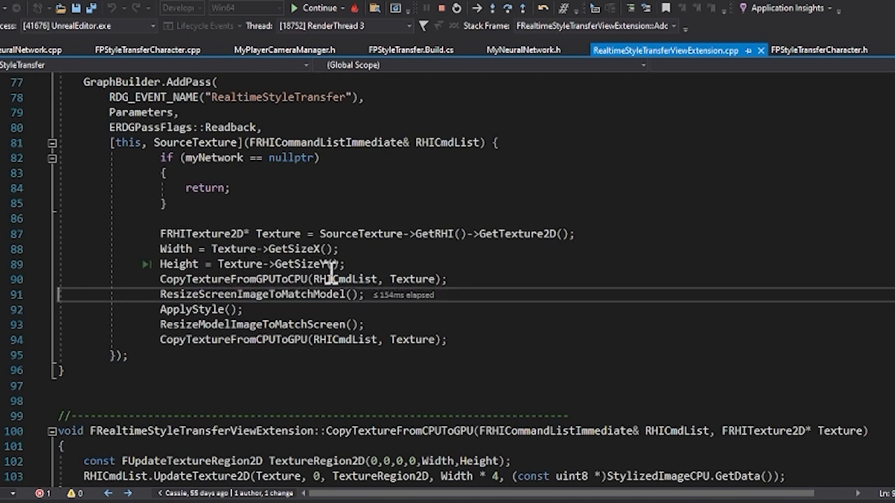
pyautogui.moveTo(250, 316)
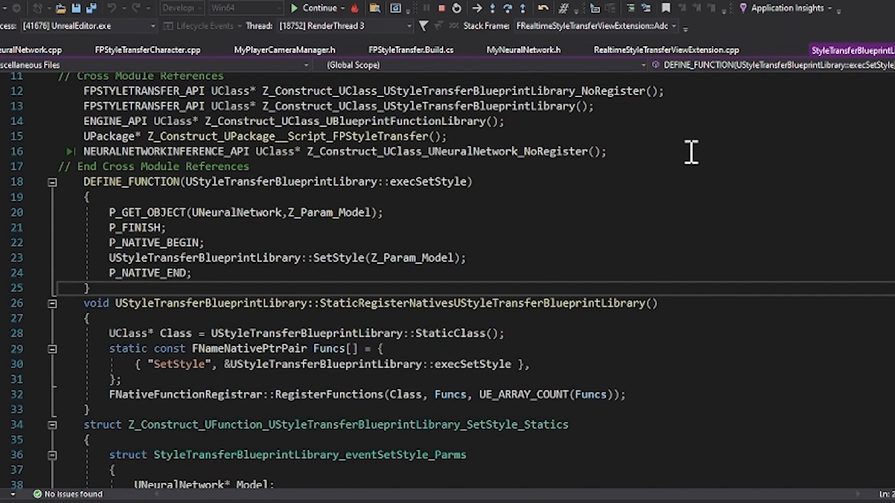
# Step over CopyTextureFromGPUToCPU so execution stops at ResizeScreenImageToMatchModel on line 91
pyautogui.click(664, 50)
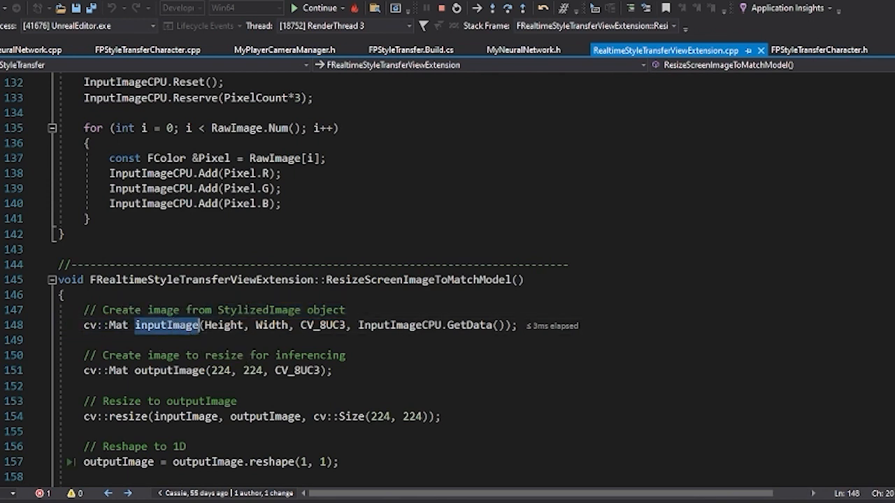
pyautogui.moveTo(234, 333)
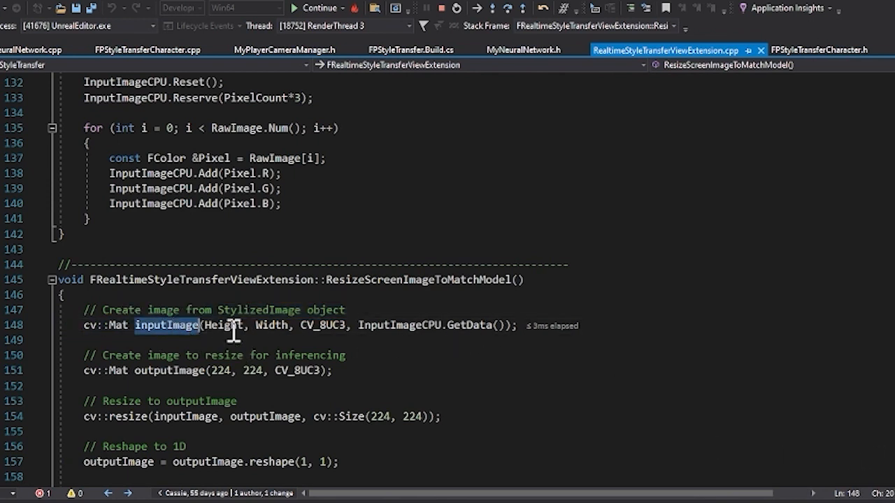
pyautogui.moveTo(329, 324)
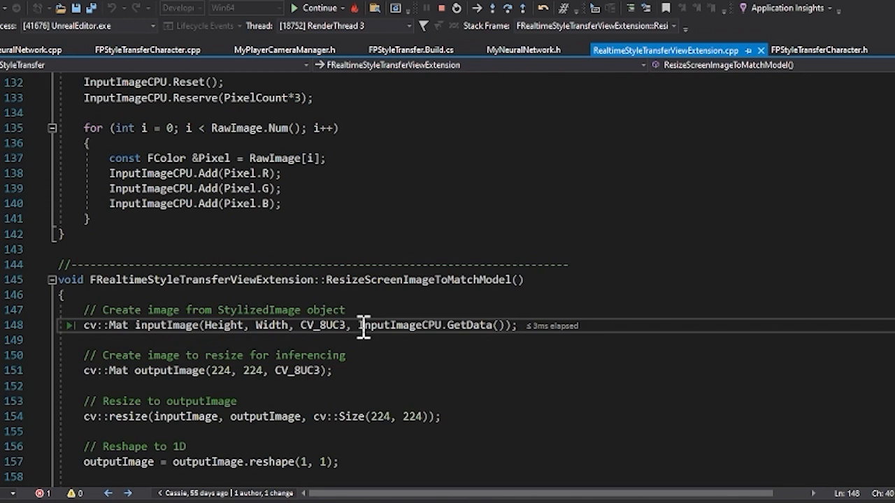
pyautogui.moveTo(391, 325)
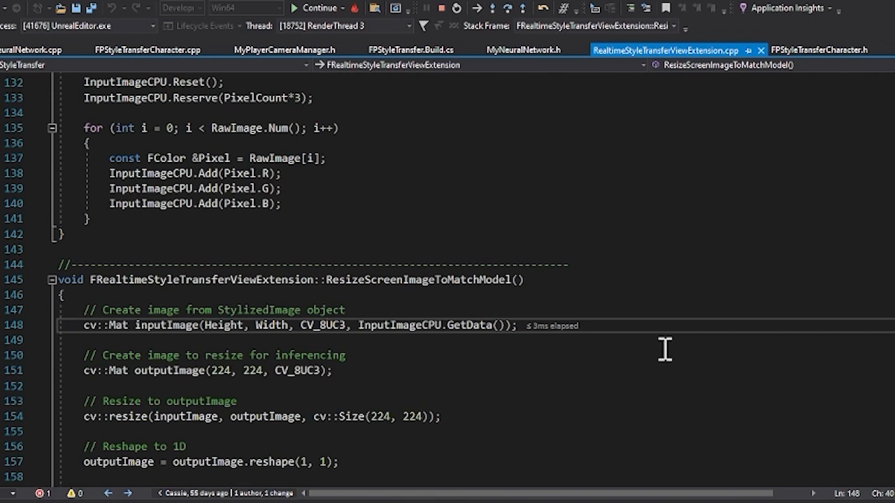
pyautogui.moveTo(664, 389)
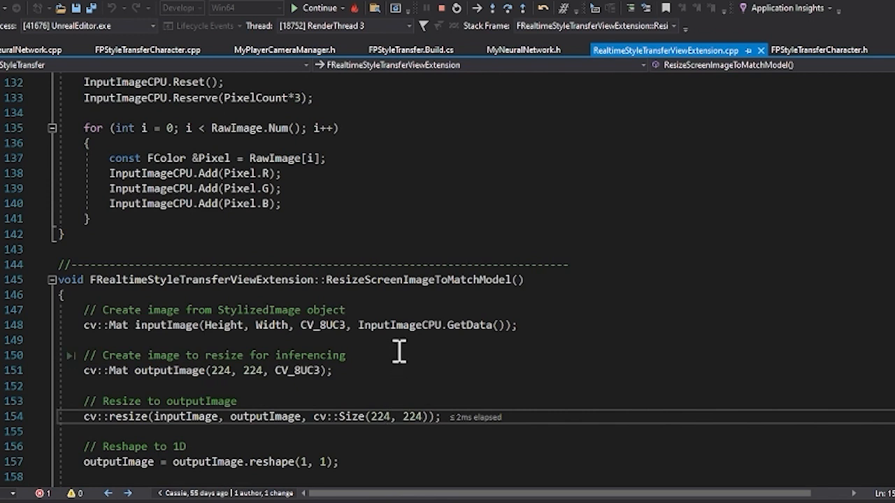
pyautogui.moveTo(389, 364)
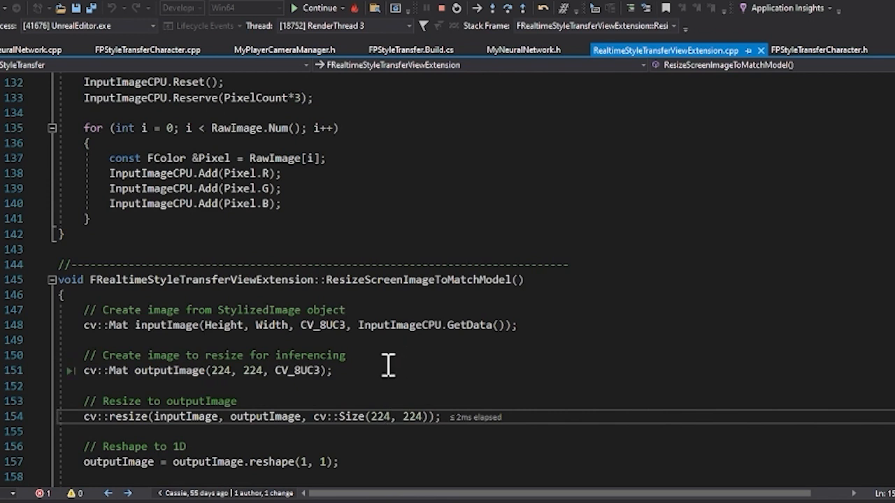
pyautogui.moveTo(175, 313)
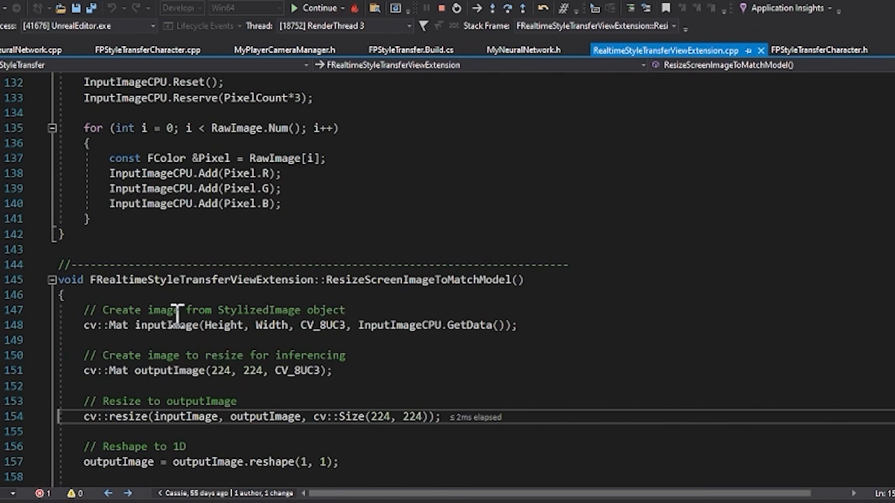
pyautogui.moveTo(767, 428)
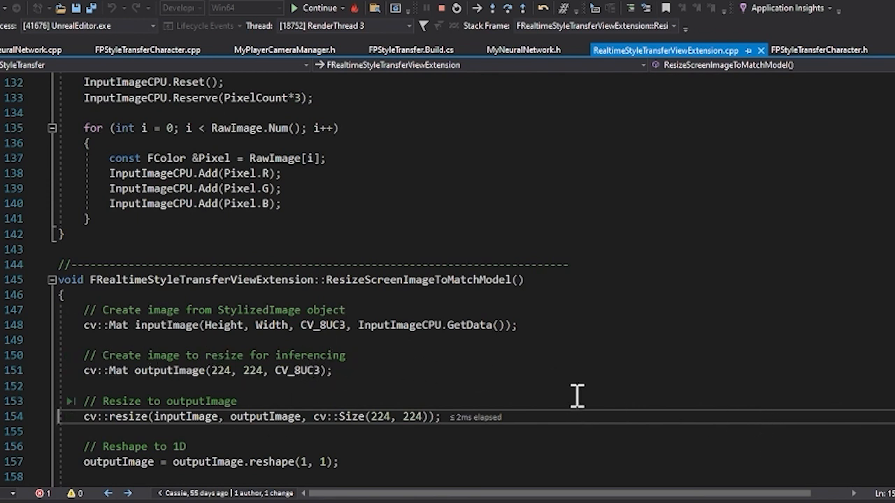
# Step through the resize, reshape and convertTo lines to the ModelInputImage channel loop at line 168
pyautogui.scroll(-3)
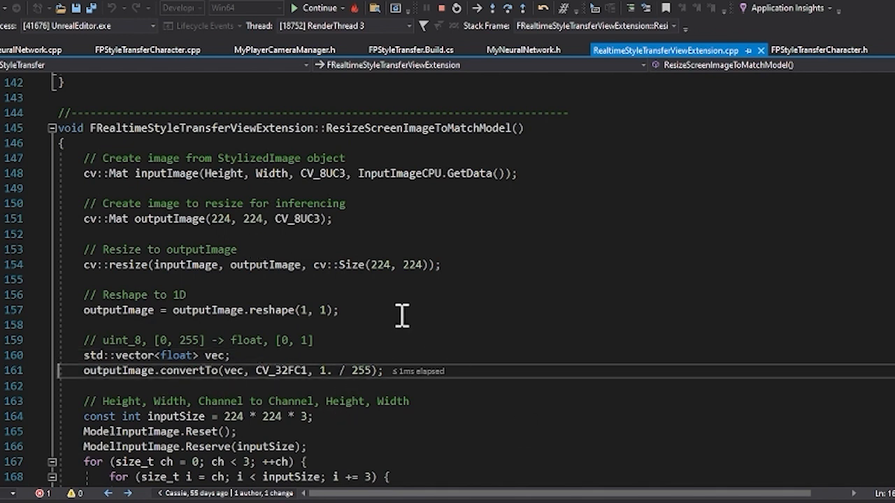
pyautogui.moveTo(523, 333)
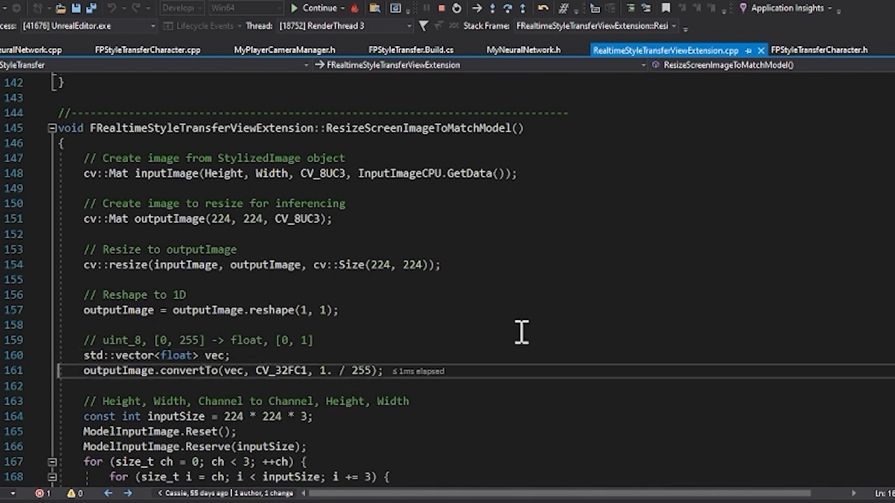
pyautogui.scroll(-3)
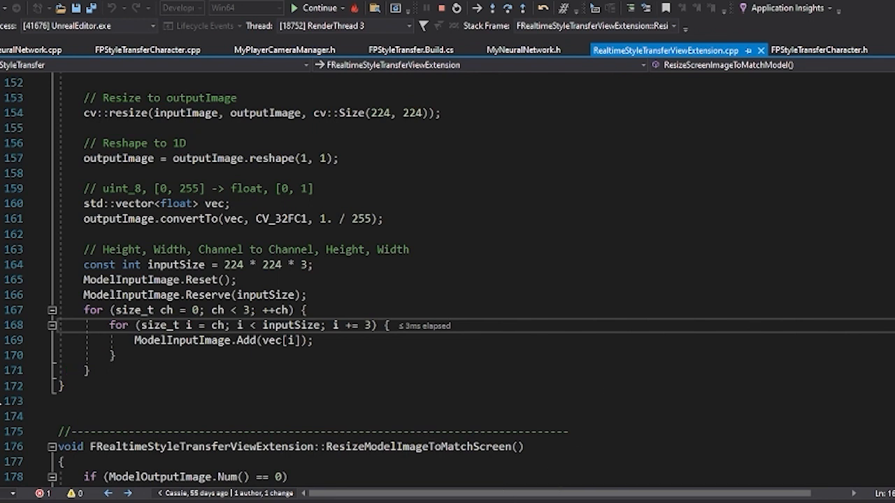
pyautogui.moveTo(419, 72)
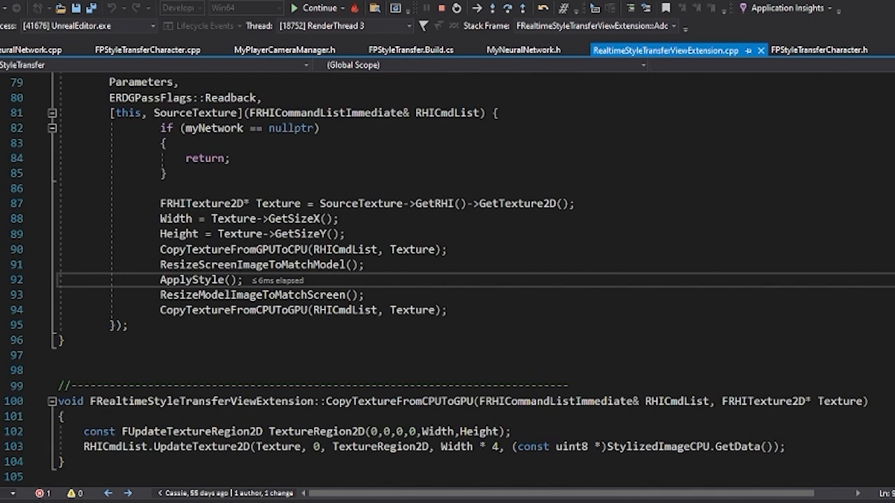
pyautogui.moveTo(730, 419)
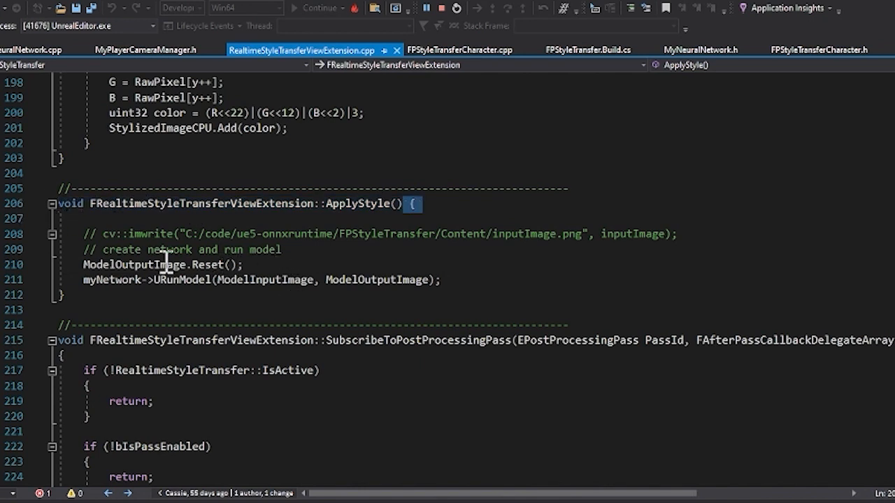
# Highlight the ModelInputImage and ModelOutputImage arguments passed to URunModel
pyautogui.doubleClick(264, 280)
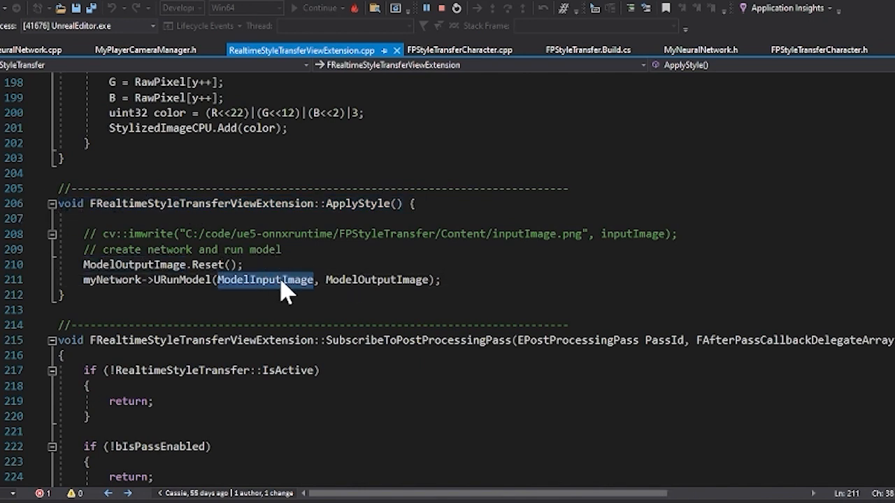
pyautogui.moveTo(311, 296)
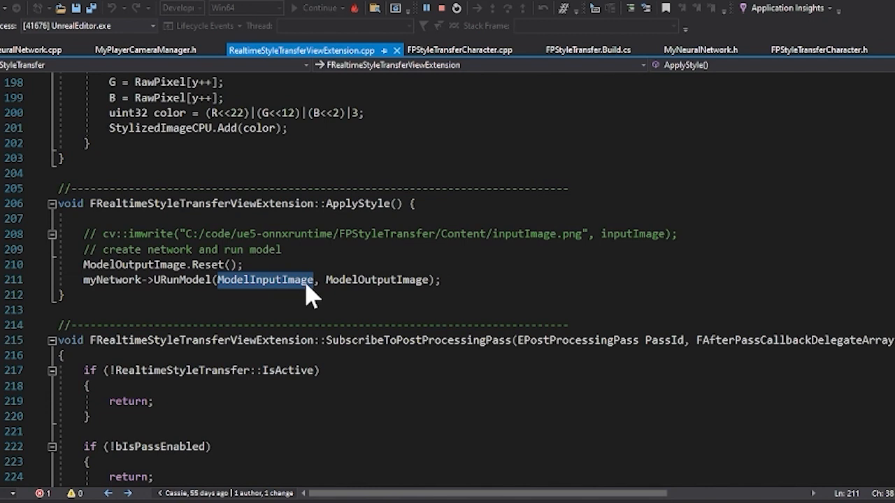
pyautogui.doubleClick(378, 279)
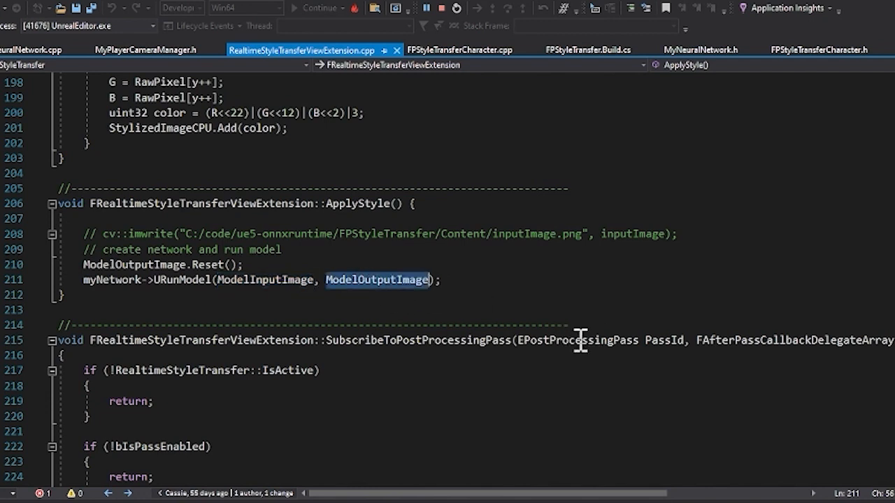
pyautogui.moveTo(414, 294)
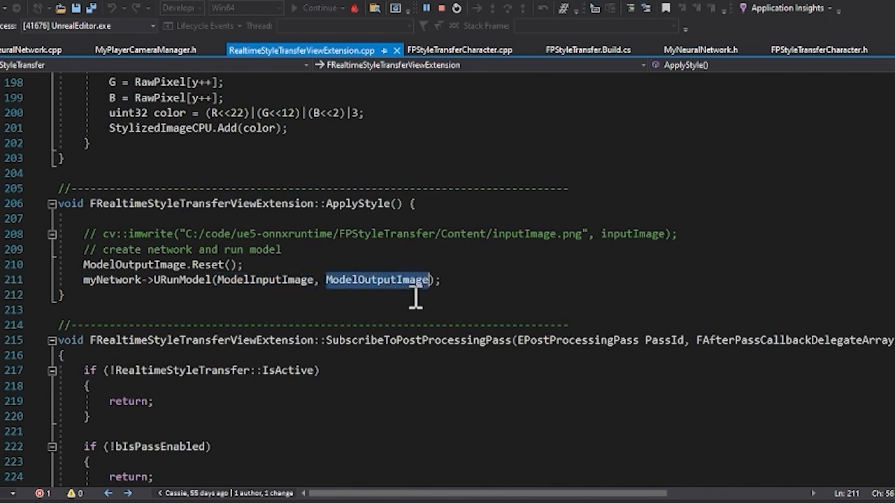
pyautogui.moveTo(467, 296)
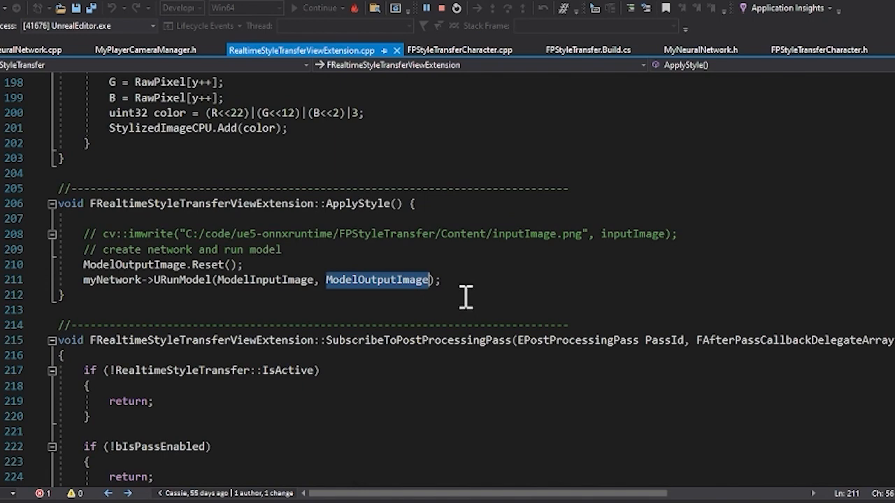
pyautogui.moveTo(713, 286)
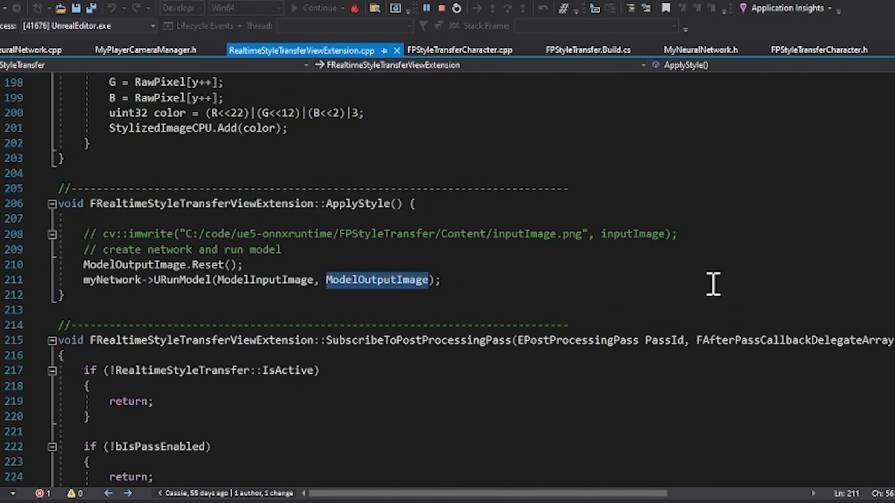
pyautogui.moveTo(461, 296)
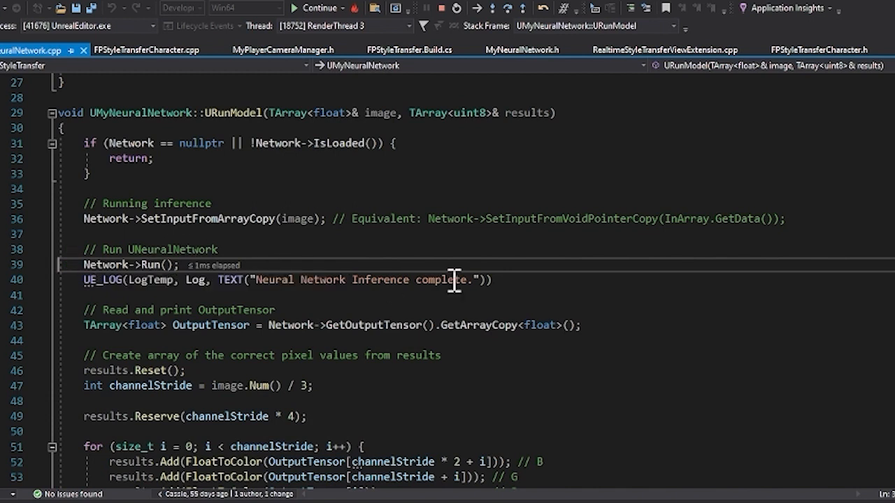
pyautogui.moveTo(629, 287)
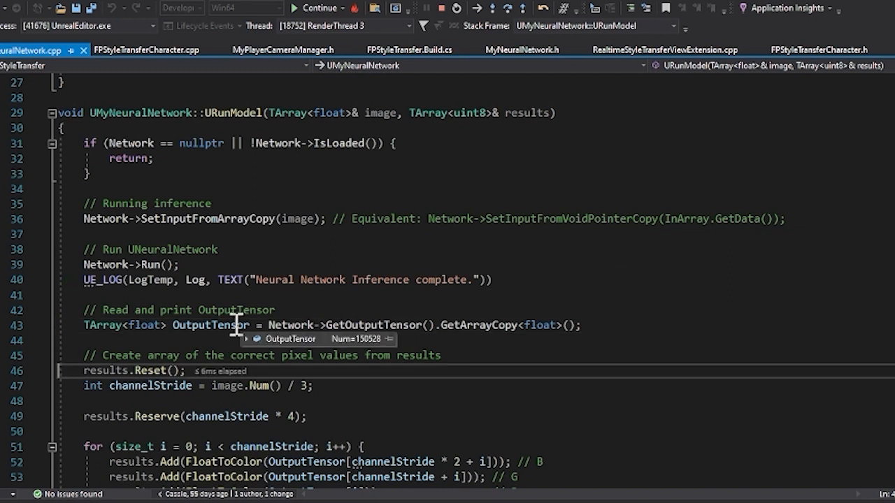
# Inspect OutputTensor's contents after GetOutputTensor fills it
pyautogui.click(246, 340)
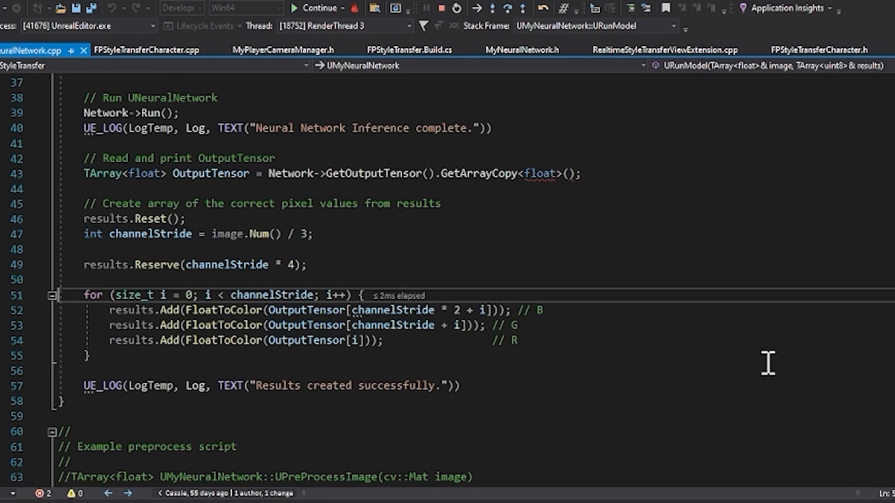
pyautogui.moveTo(717, 364)
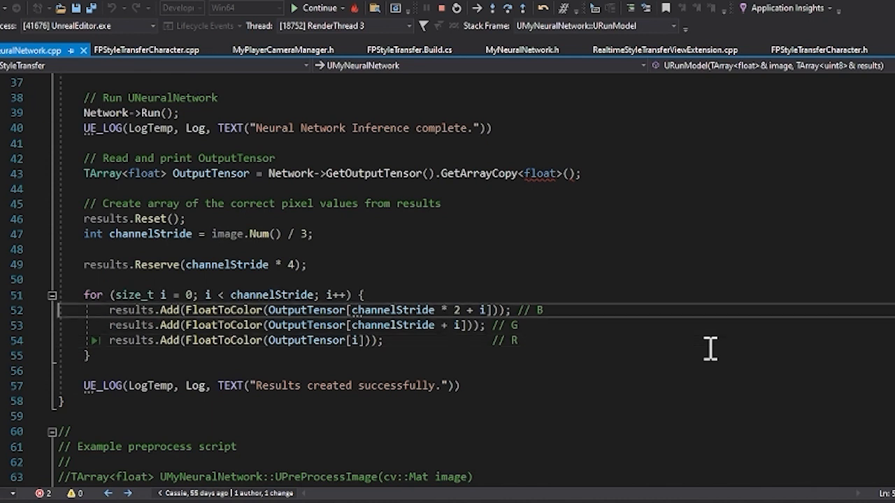
pyautogui.moveTo(151, 233)
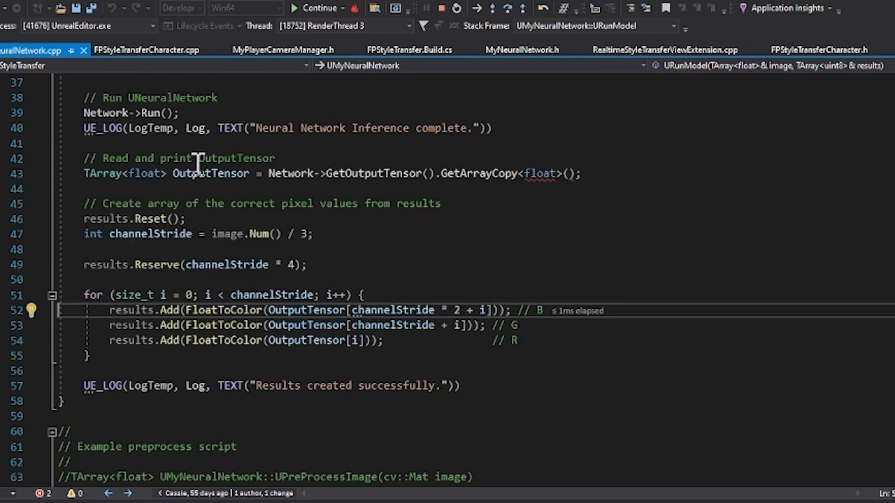
pyautogui.moveTo(210, 173)
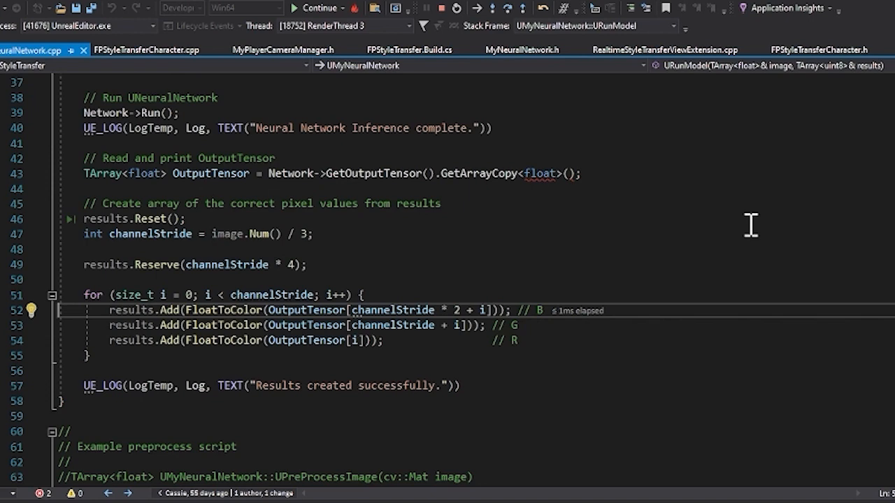
pyautogui.moveTo(126, 249)
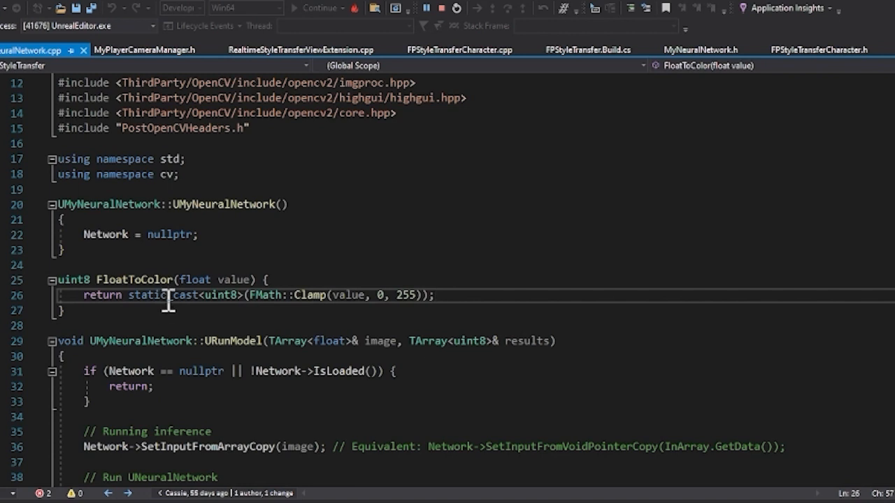
pyautogui.moveTo(199, 280)
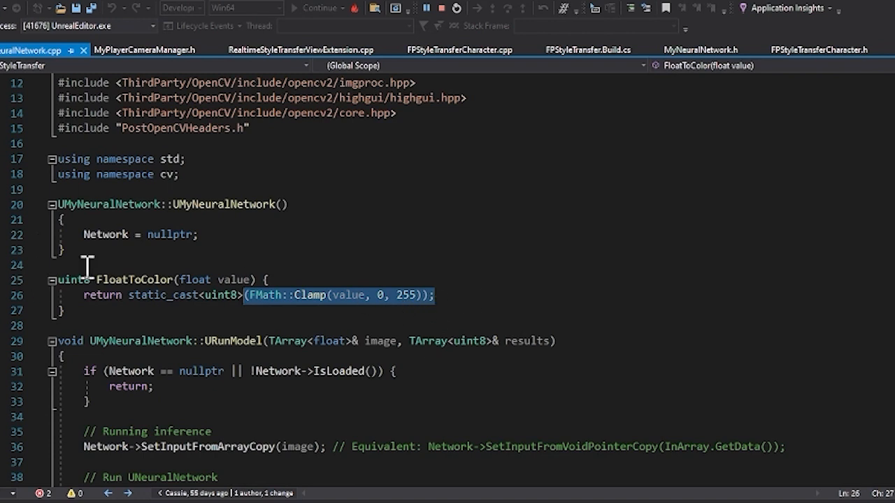
# Highlight the FloatToColor function name to examine the 0–255 clamp and byte cast
pyautogui.doubleClick(134, 280)
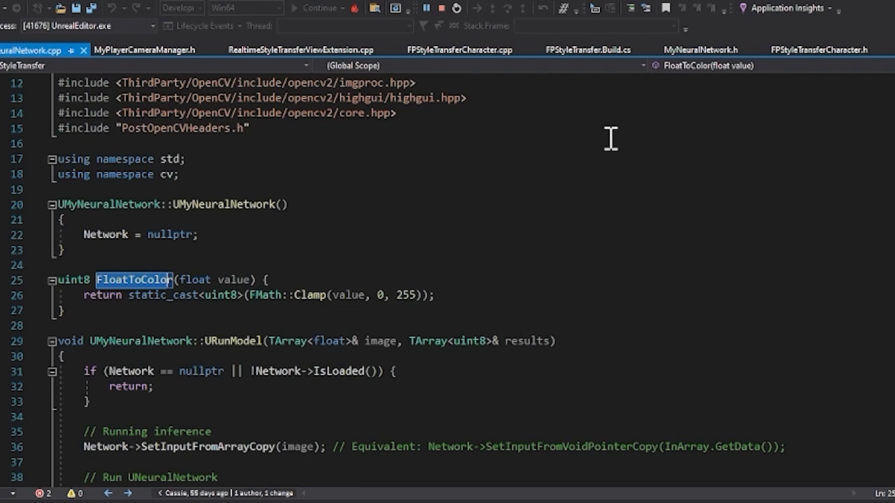
pyautogui.click(301, 51)
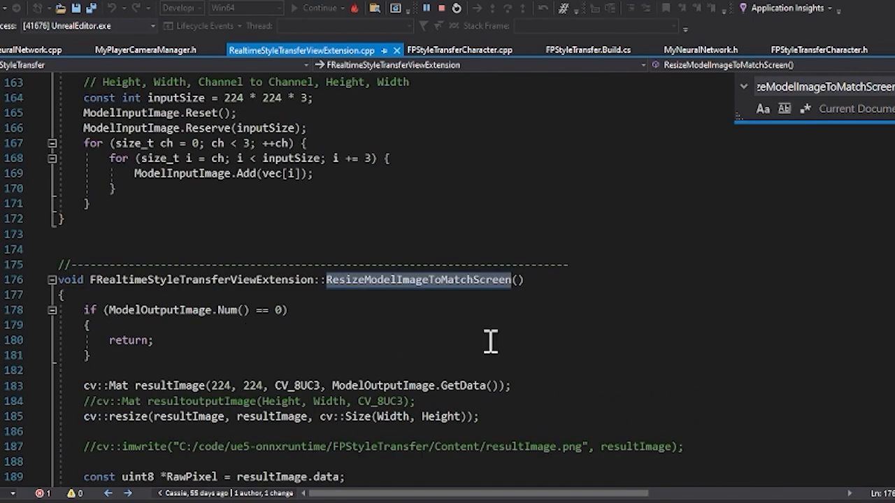
# Highlight ModelOutputImage as the cv::resize input in ResizeModelImageToMatchScreen
pyautogui.scroll(-3)
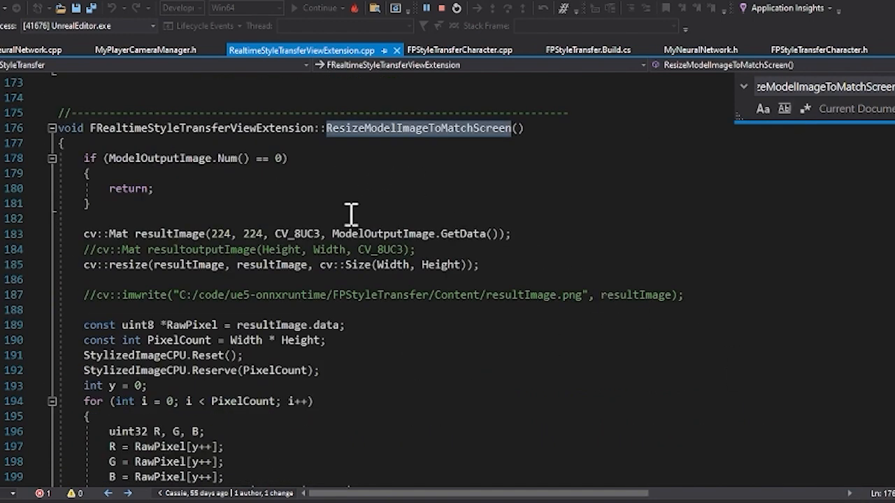
pyautogui.doubleClick(383, 234)
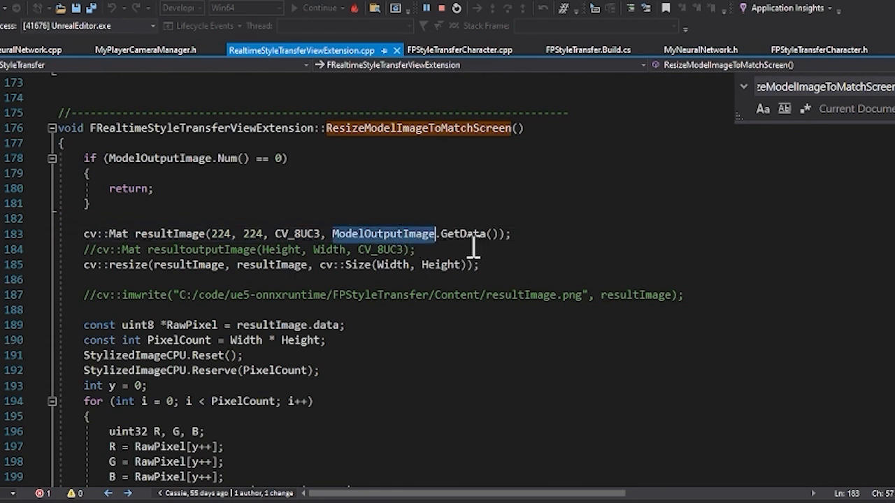
pyautogui.moveTo(167, 233)
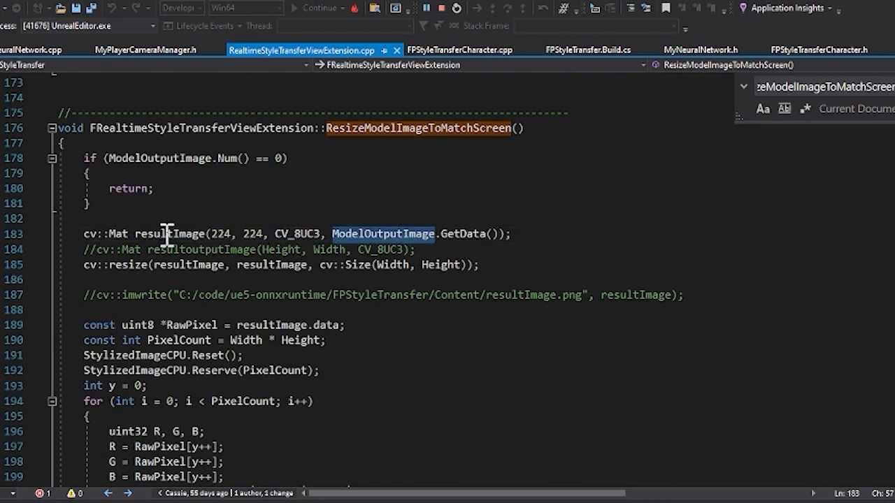
pyautogui.click(483, 264)
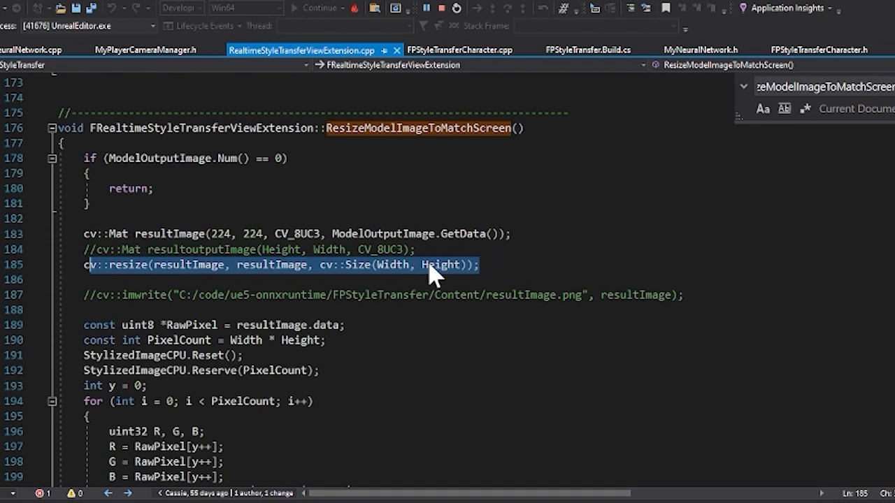
pyautogui.click(440, 264)
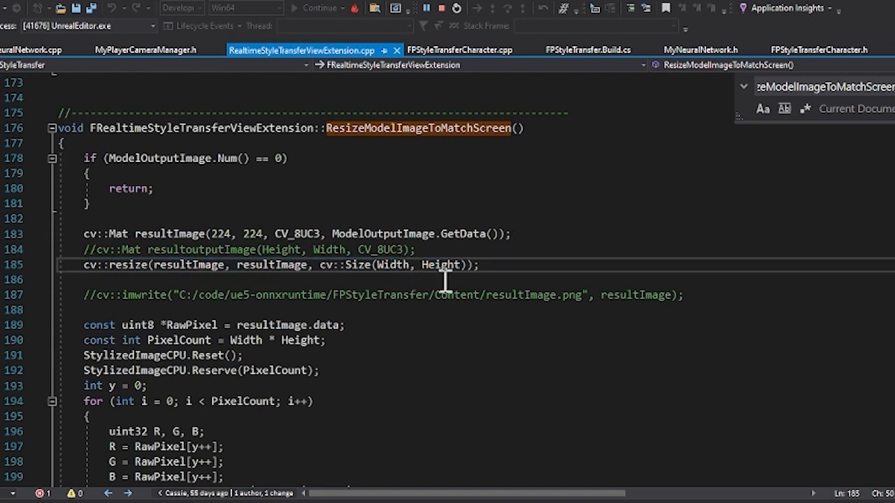
# Highlight the UpdateTexture2D call uploading StylizedImageCPU in CopyTextureFromCPUtoGPU
pyautogui.scroll(-3)
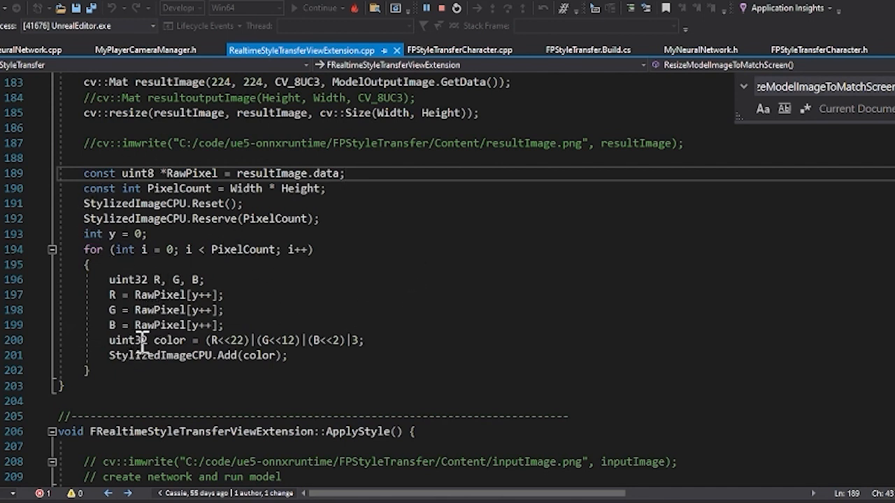
pyautogui.moveTo(175, 367)
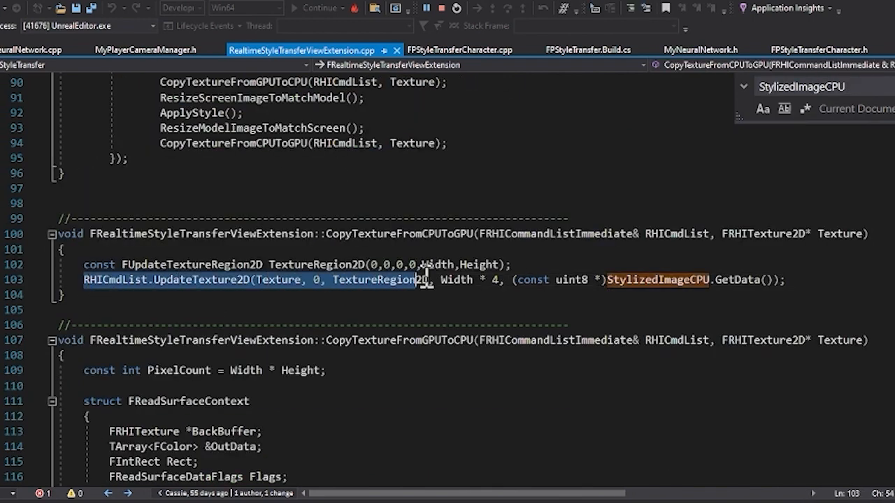
pyautogui.moveTo(417, 280); pyautogui.dragTo(783, 280)
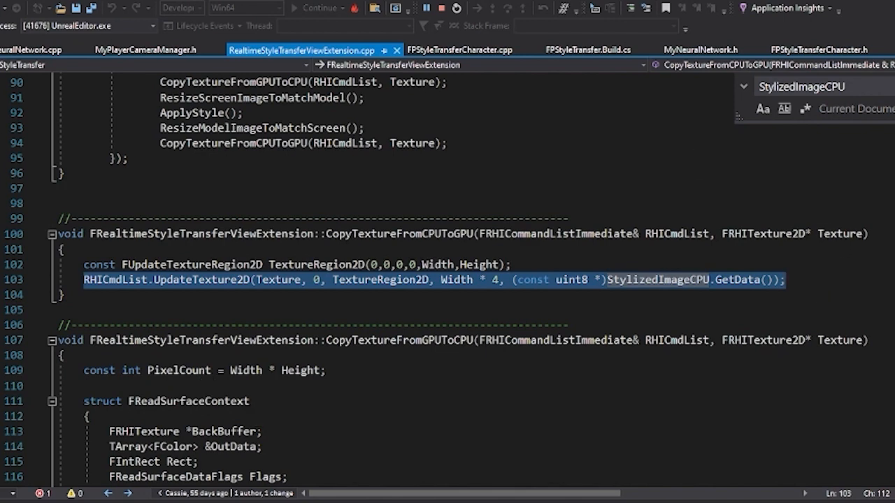
pyautogui.scroll(-3)
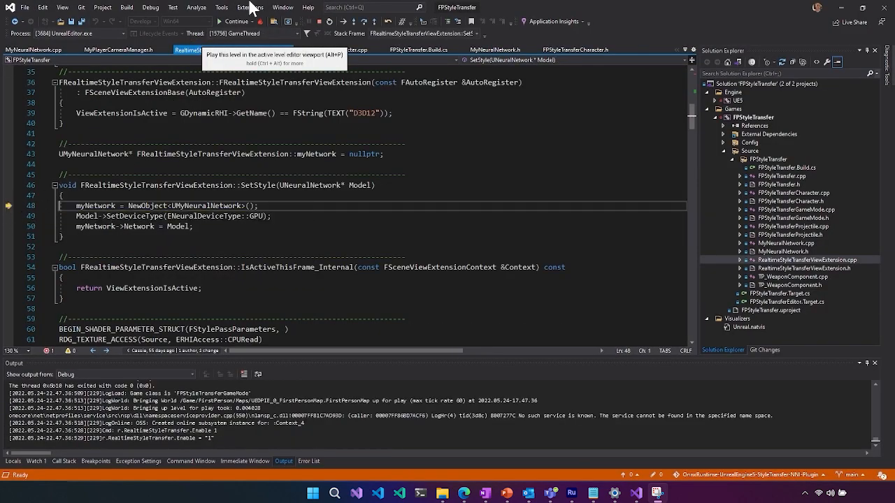
# Continue the attached UnrealEditor.exe process so it runs freely
pyautogui.click(235, 21)
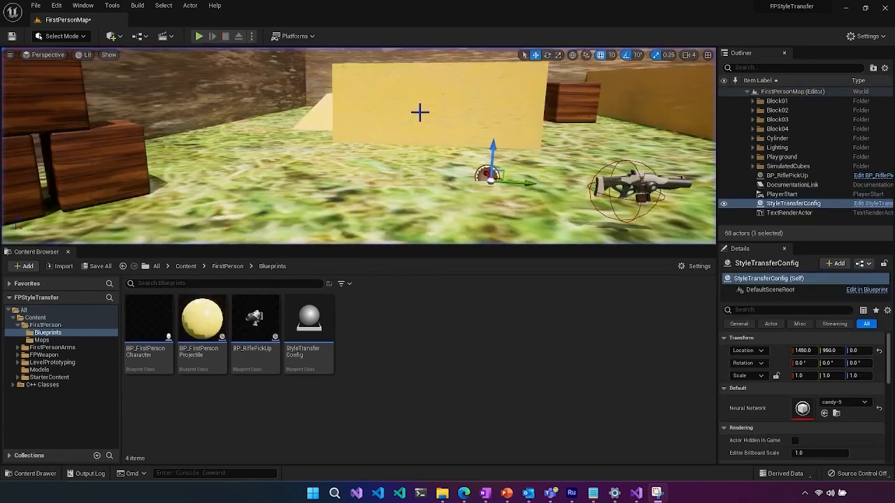
# Take control of the playing first-person level styled with the candy network
pyautogui.click(865, 403)
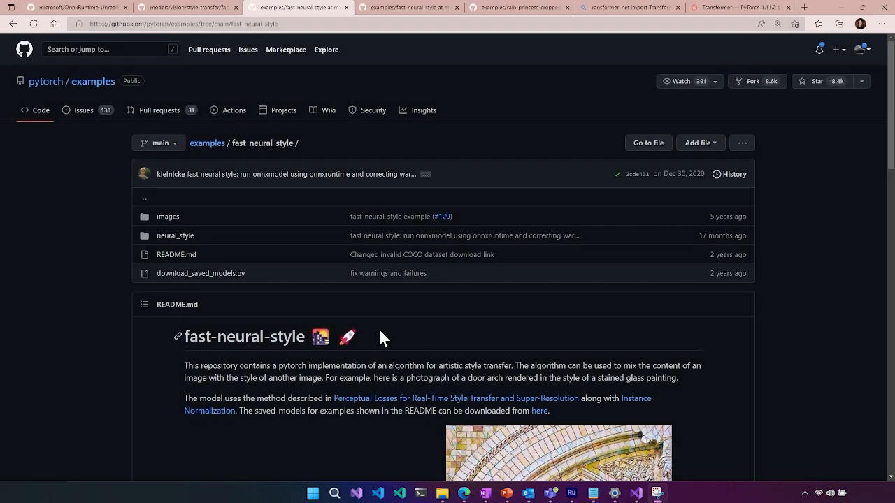
pyautogui.moveTo(137, 43)
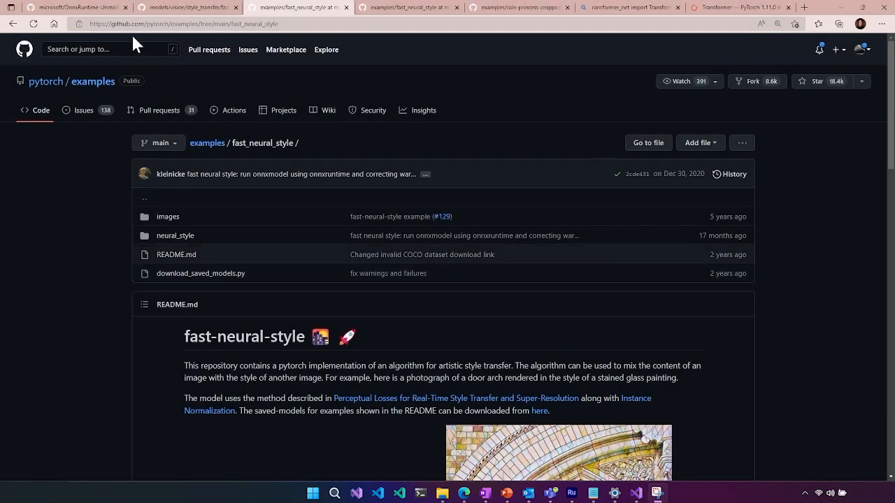
pyautogui.moveTo(285, 50)
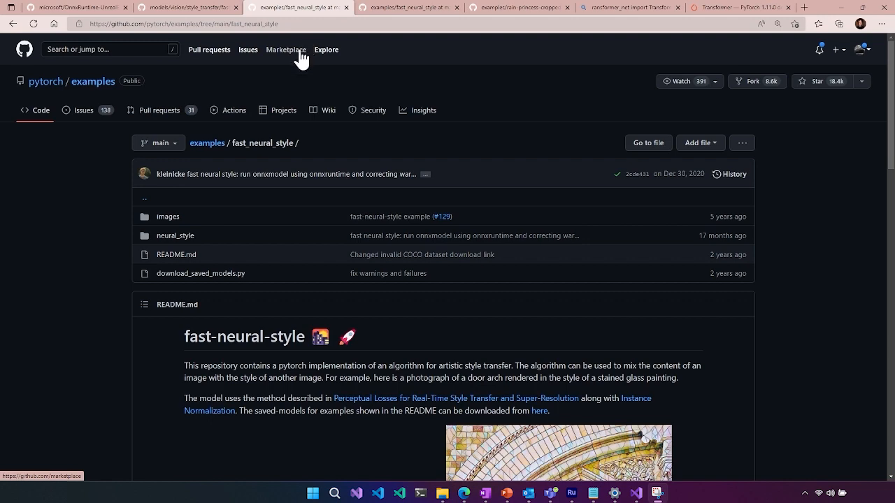
pyautogui.moveTo(344, 109)
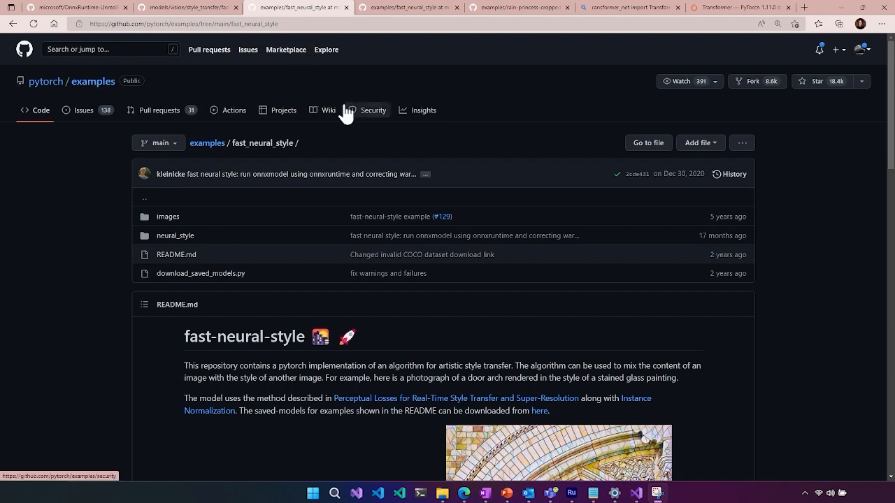